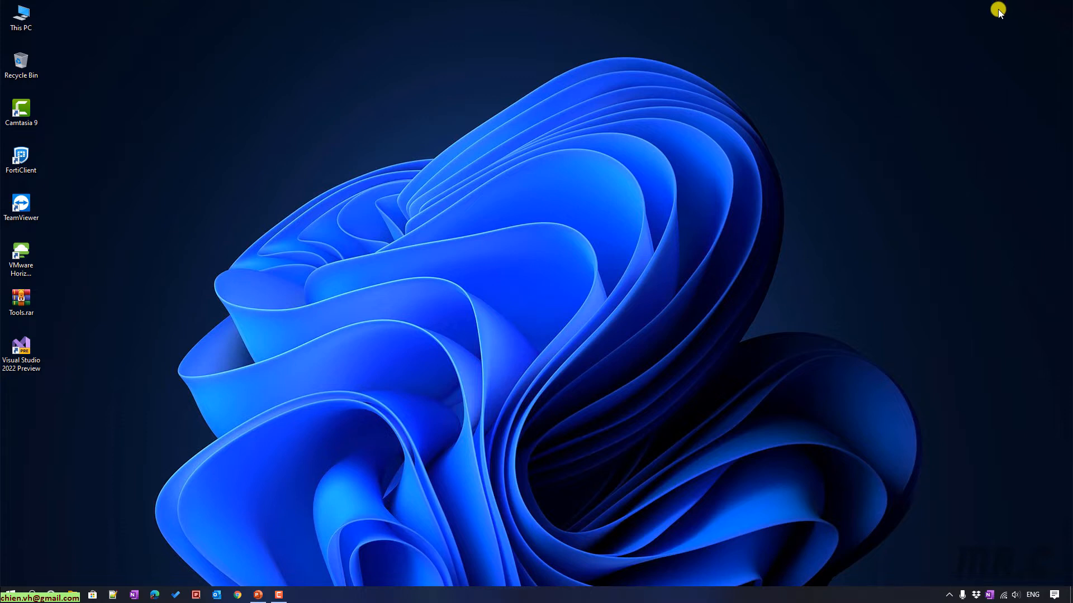
Step: Launch Visual Studio 2022 from the desktop shortcut to reach its start window
double_click(22, 350)
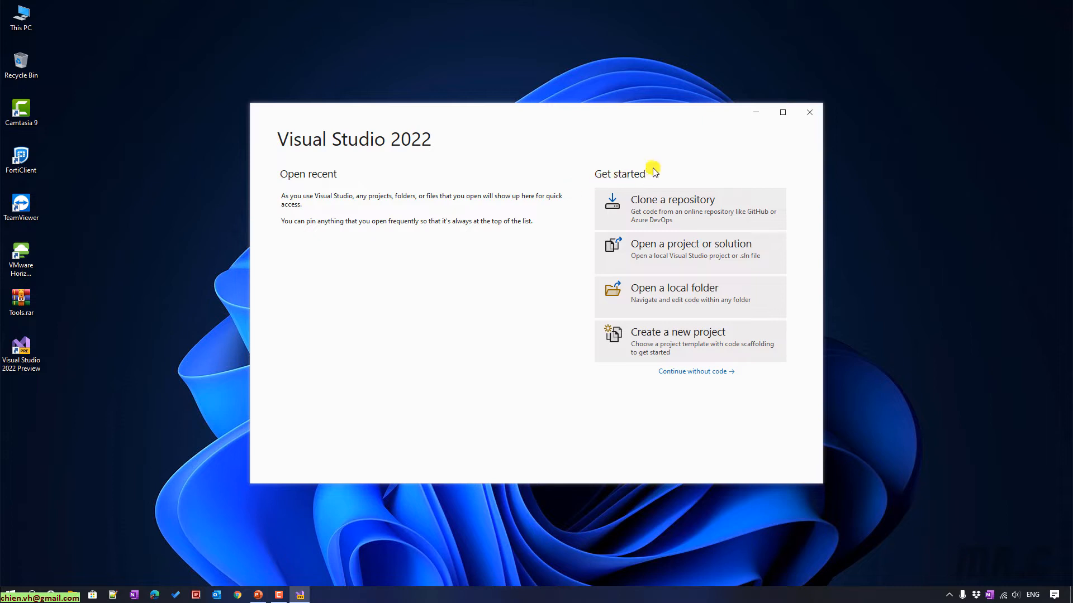
mouse_move(553, 418)
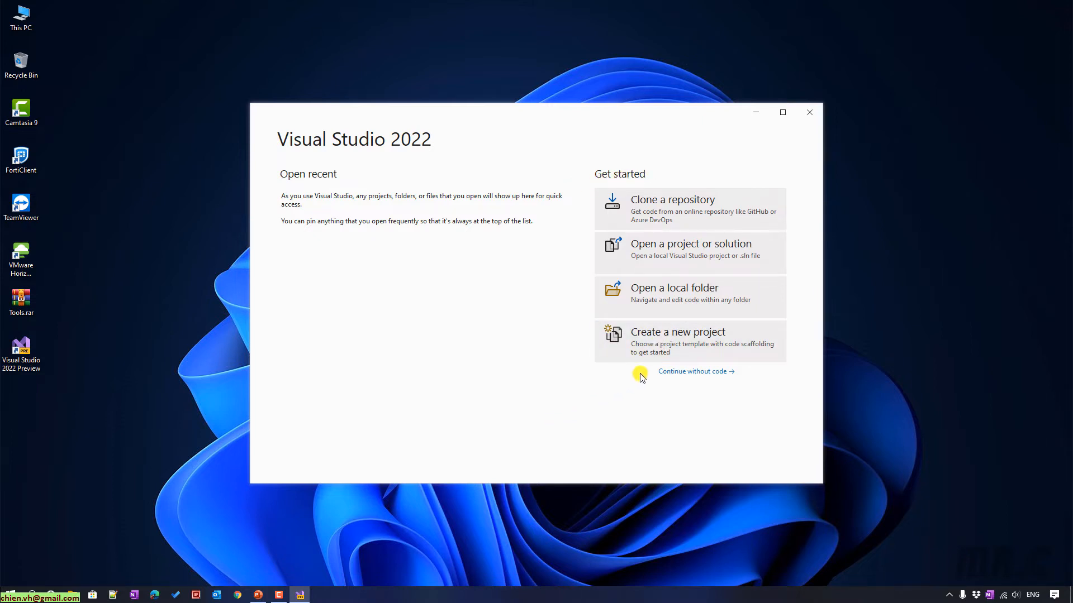
Step: Create a new project filtered to C#, Windows, Web and locate ASP.NET Web Application (.NET Framework)
left_click(677, 332)
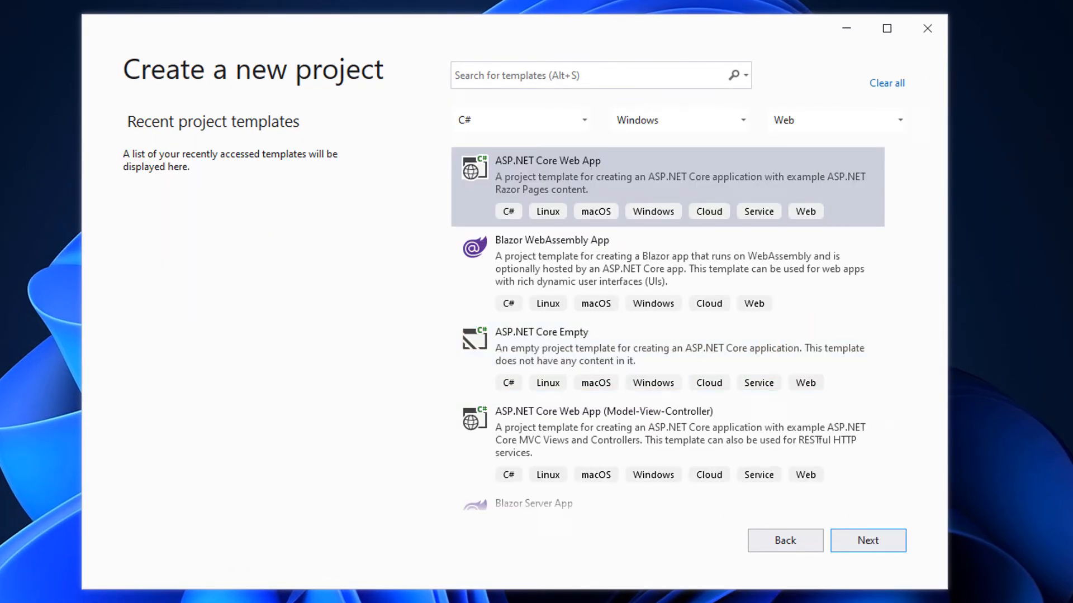
mouse_move(692, 103)
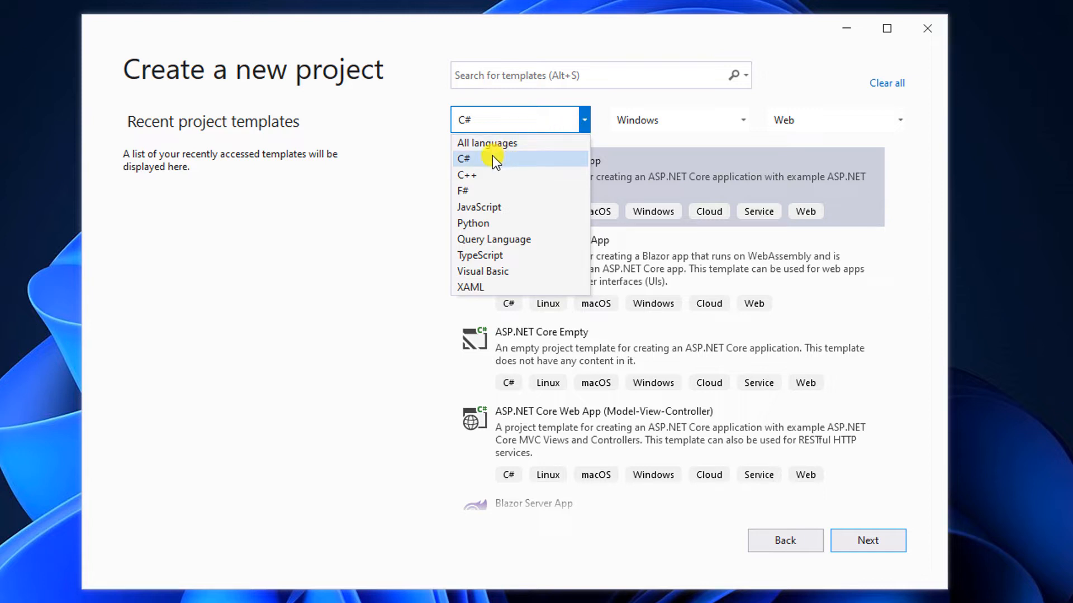
left_click(463, 157)
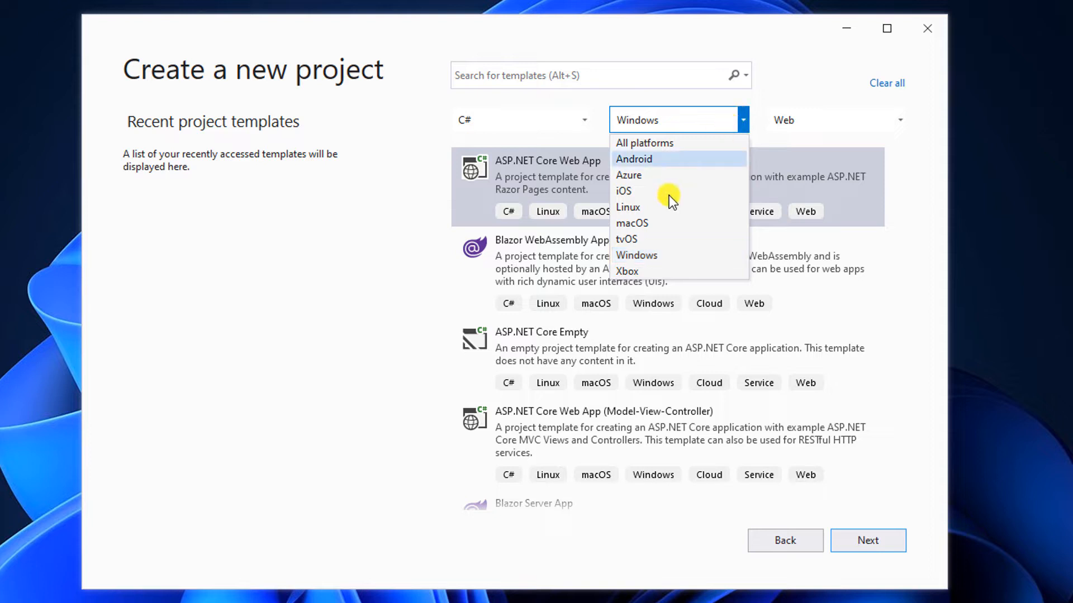
left_click(889, 120)
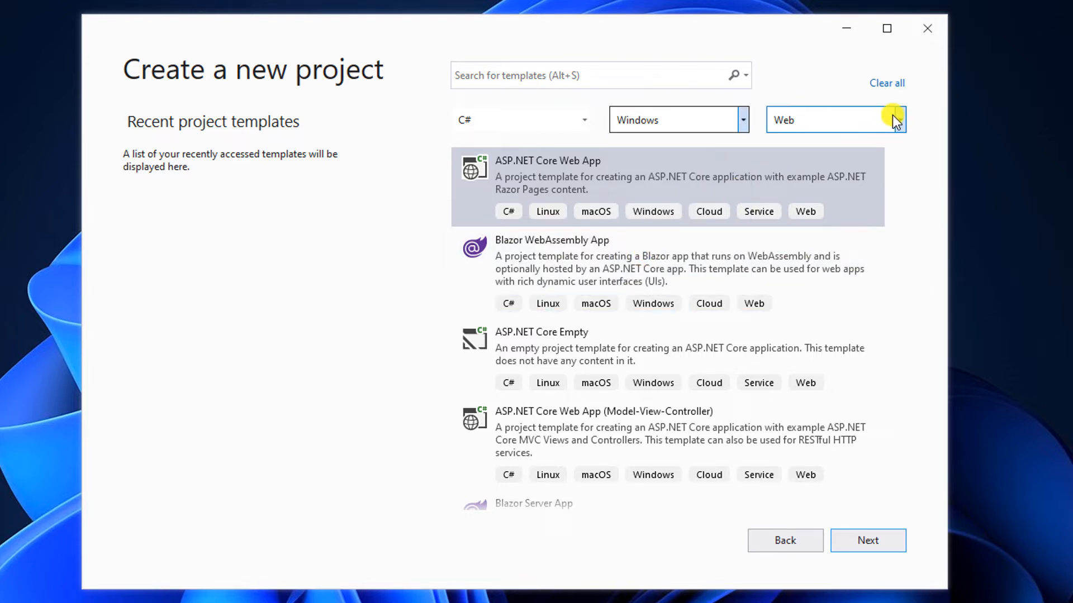
left_click(897, 119)
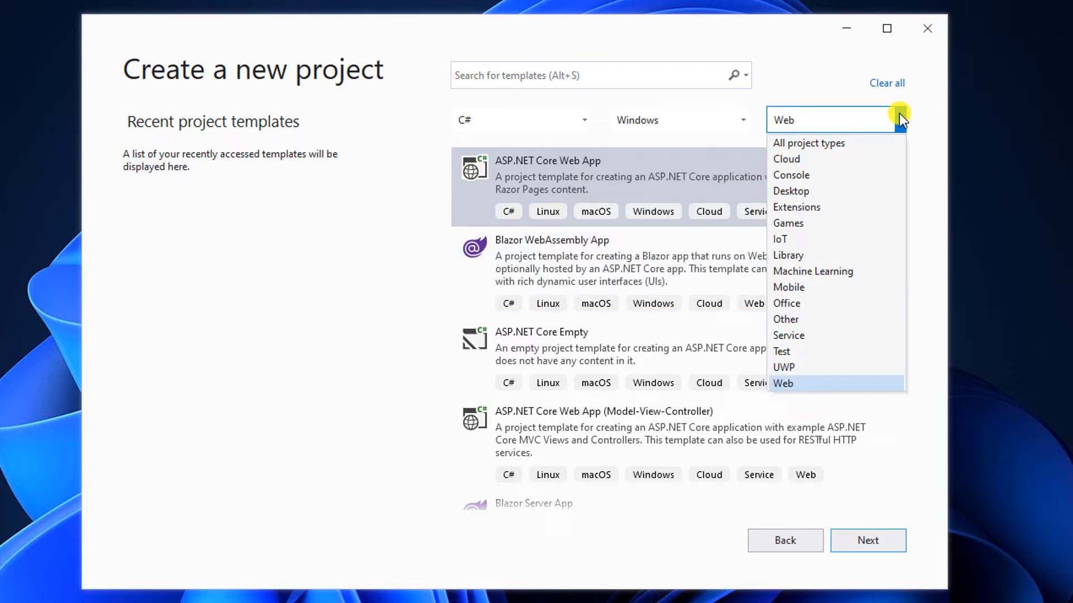
mouse_move(840, 384)
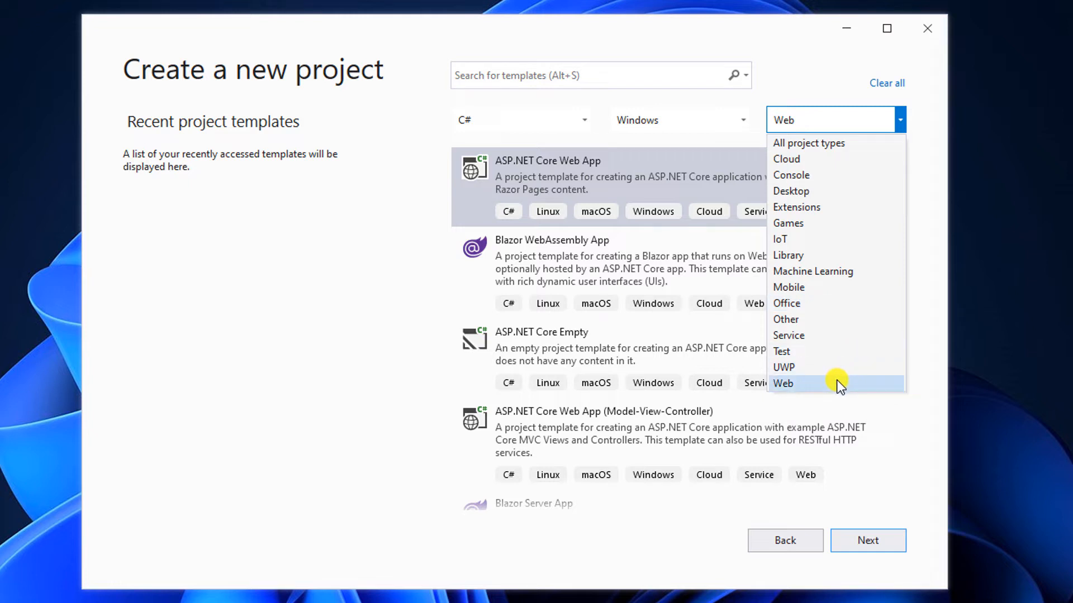
left_click(783, 384)
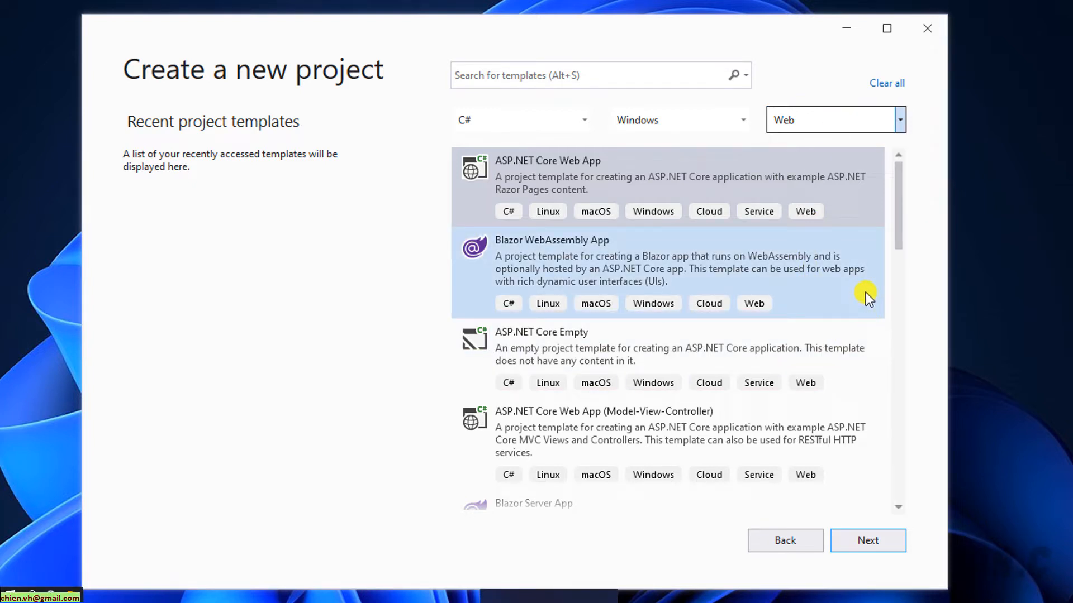
scroll("down", 3)
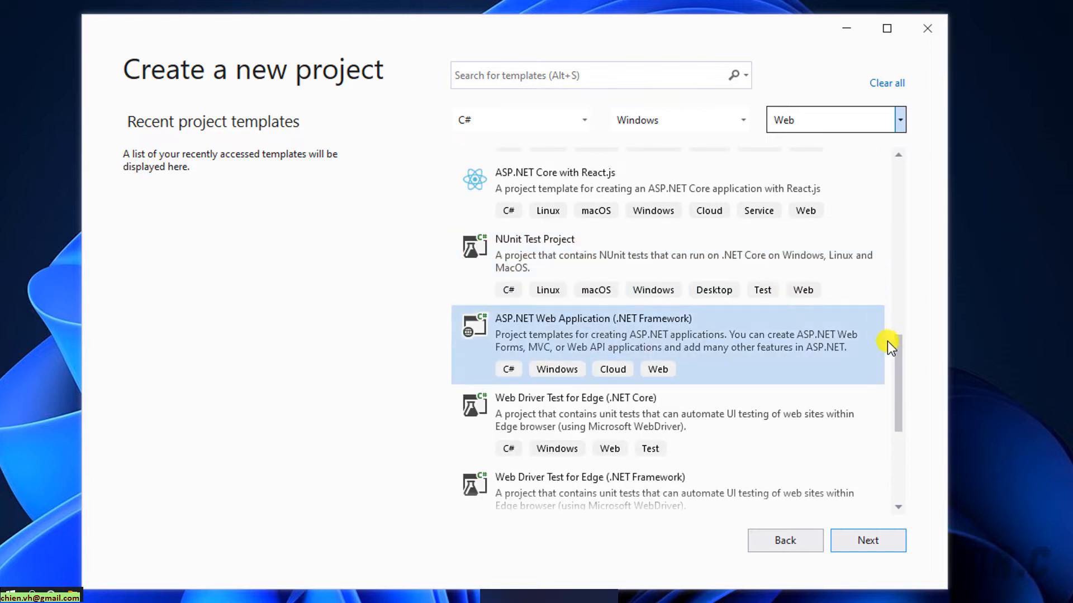
mouse_move(643, 355)
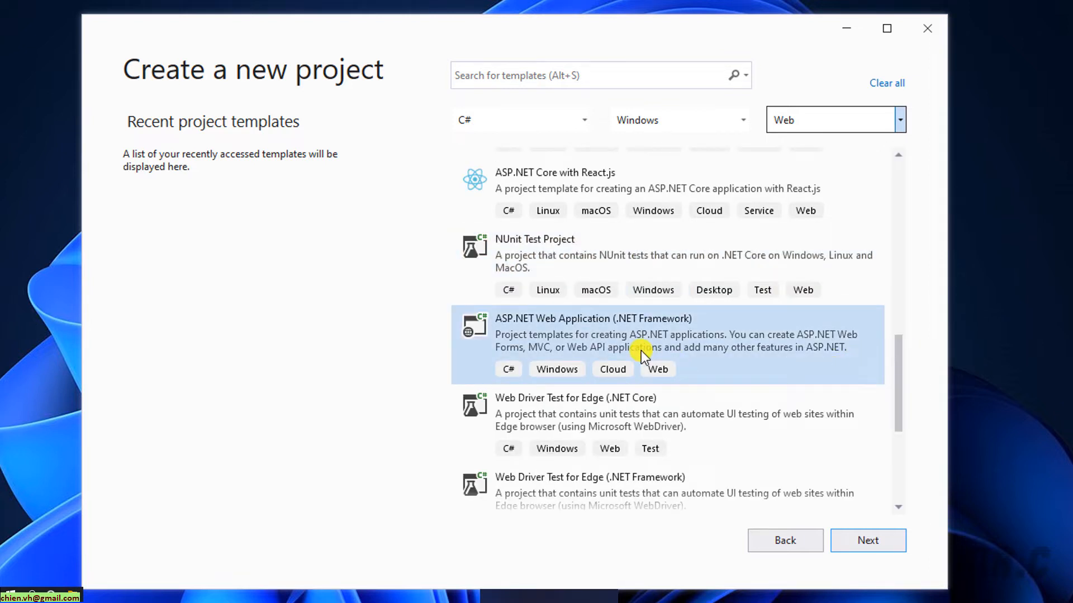
mouse_move(590, 334)
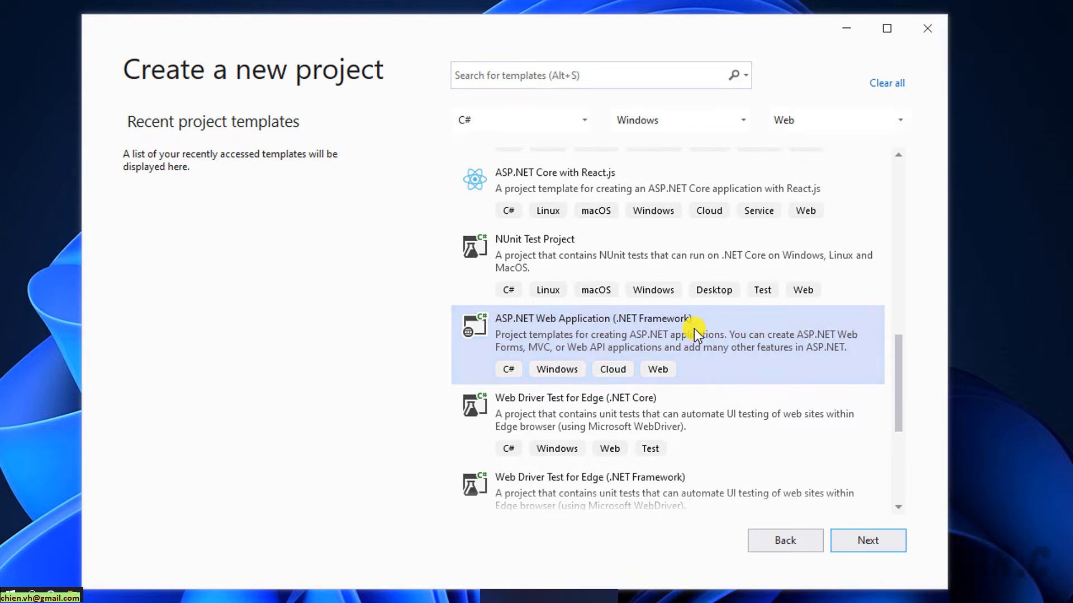
mouse_move(928, 459)
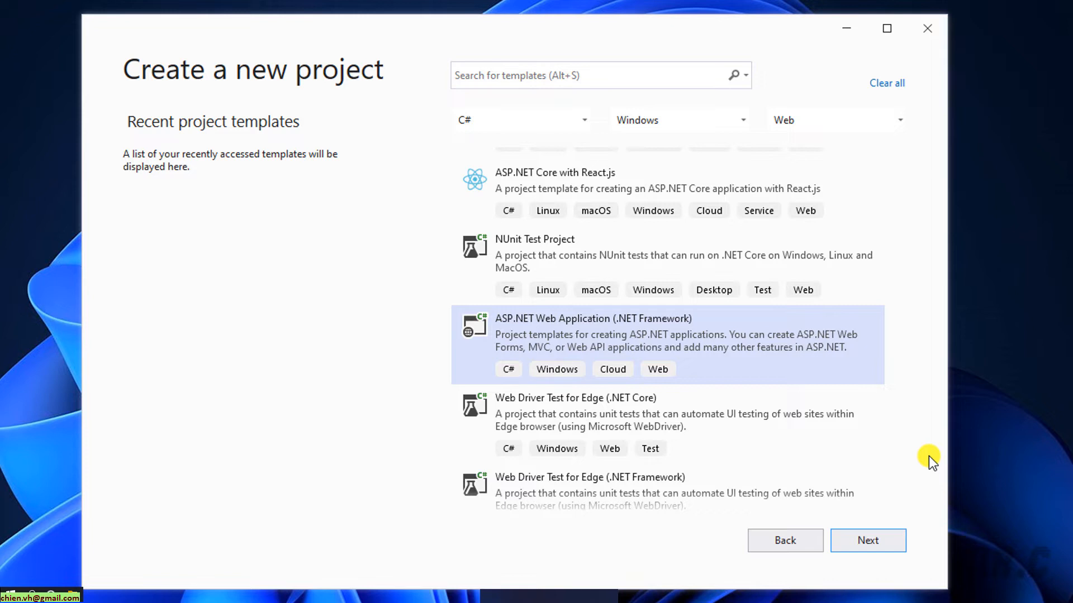
Step: Name the project MyFirstASP.Net_WebForms at the default location, targeting .NET Framework 4.7.2
left_click(867, 540)
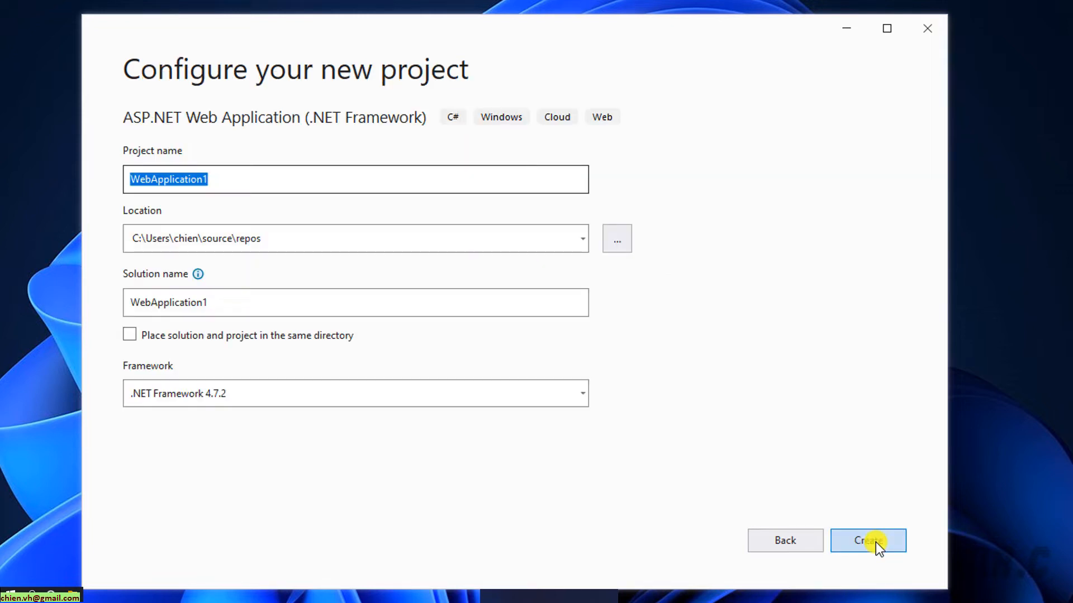
mouse_move(857, 496)
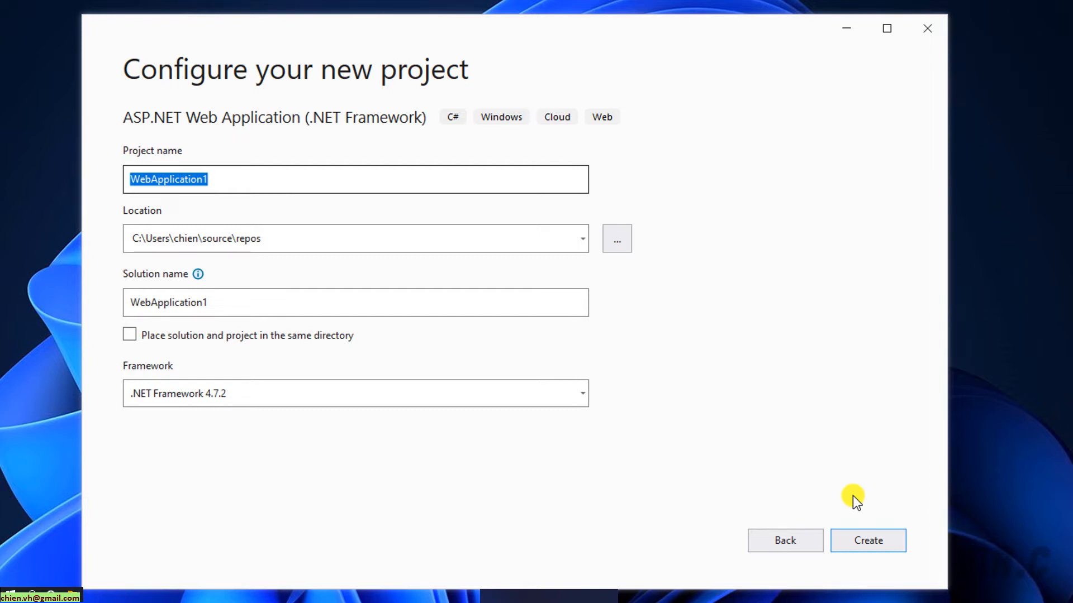
left_click(199, 178)
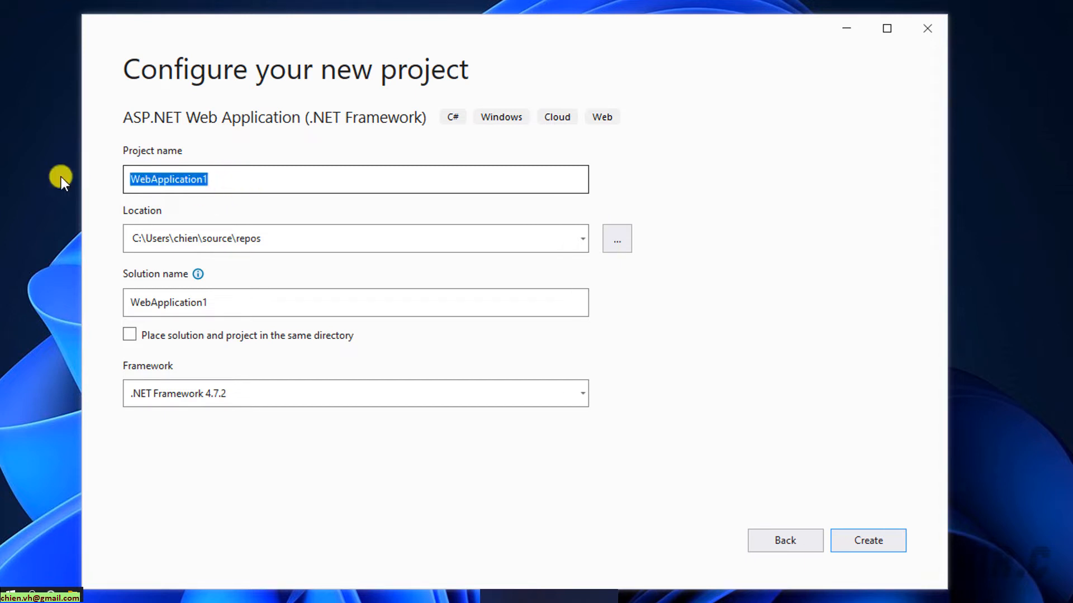
type("mY")
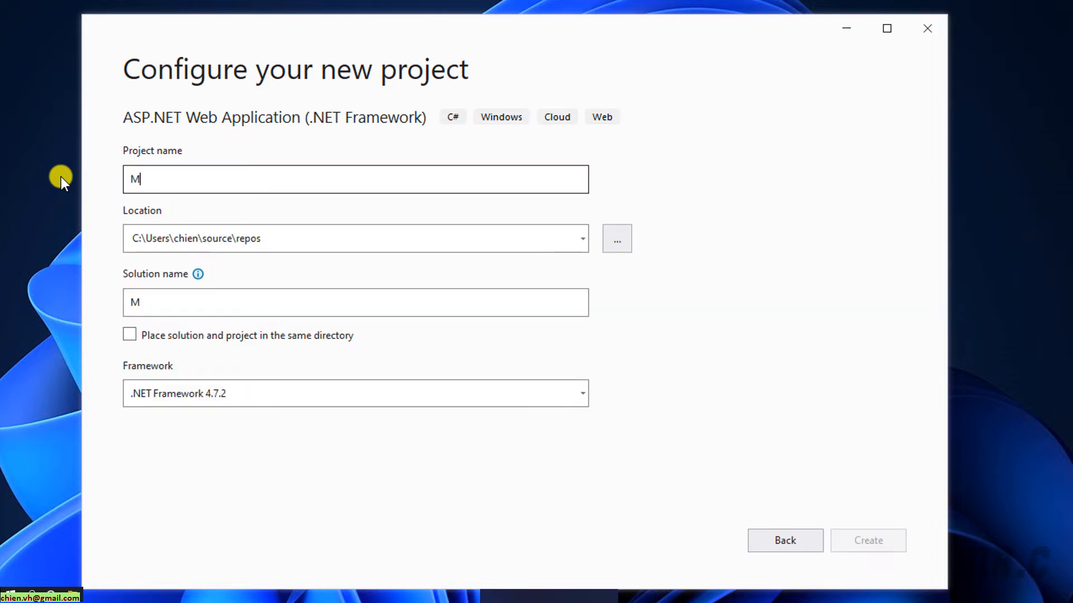
type("yFirst")
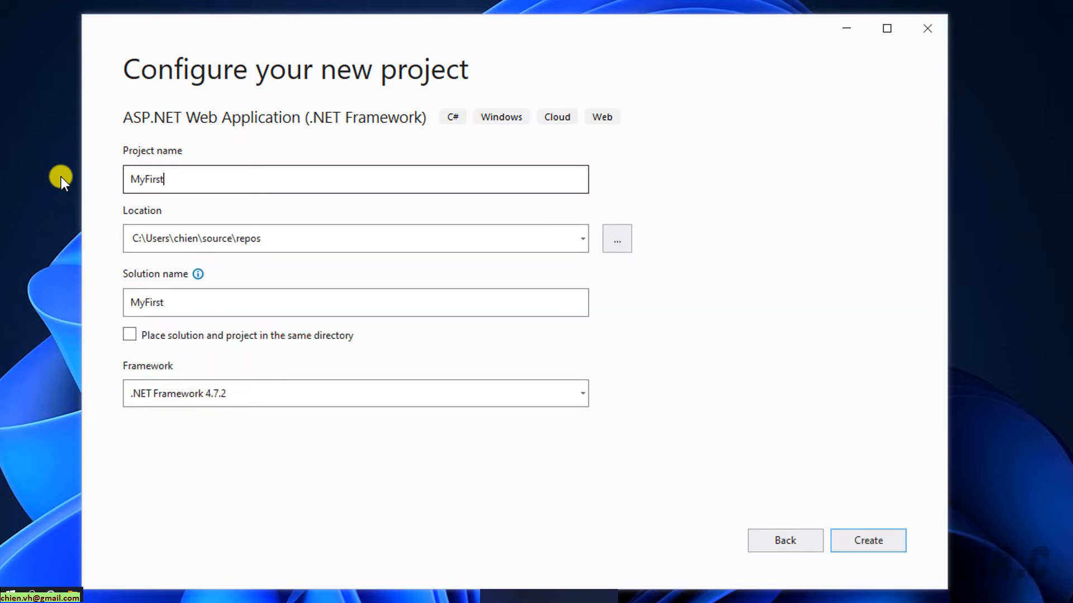
type("ASP.Net")
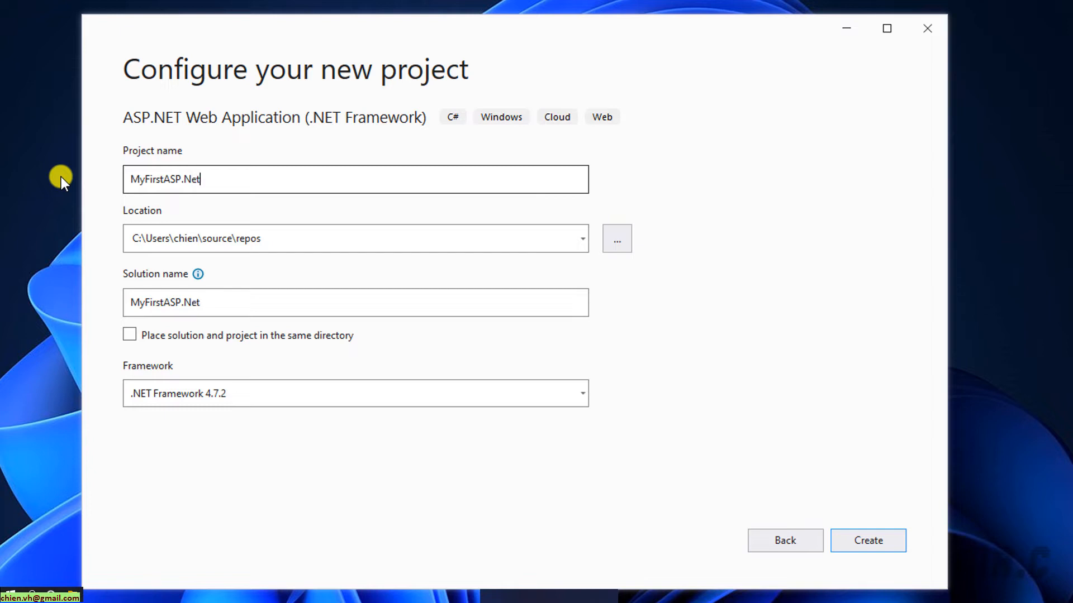
type("_WebForms")
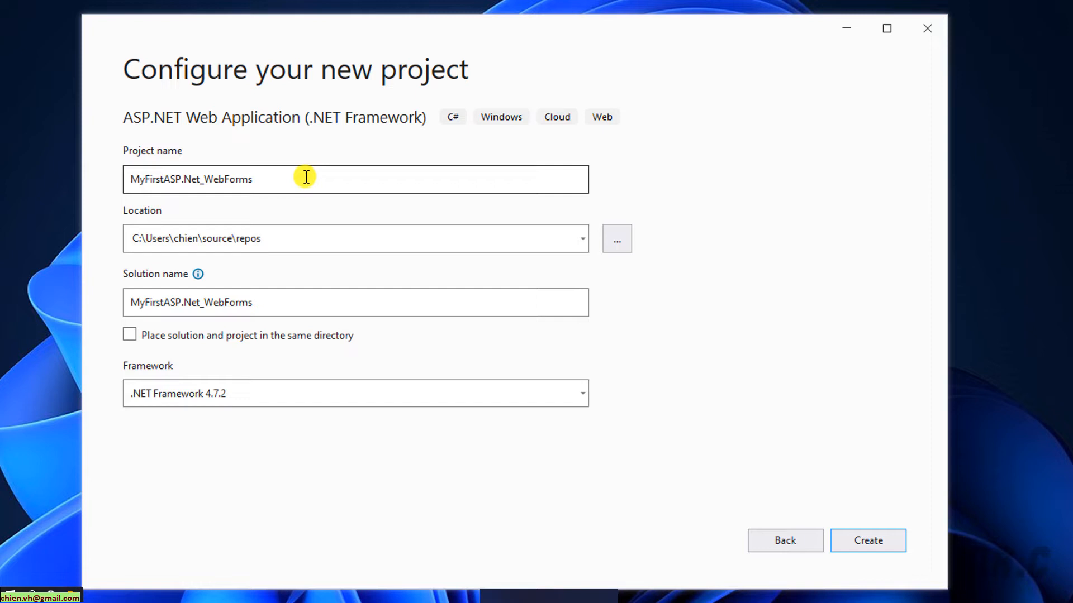
mouse_move(220, 261)
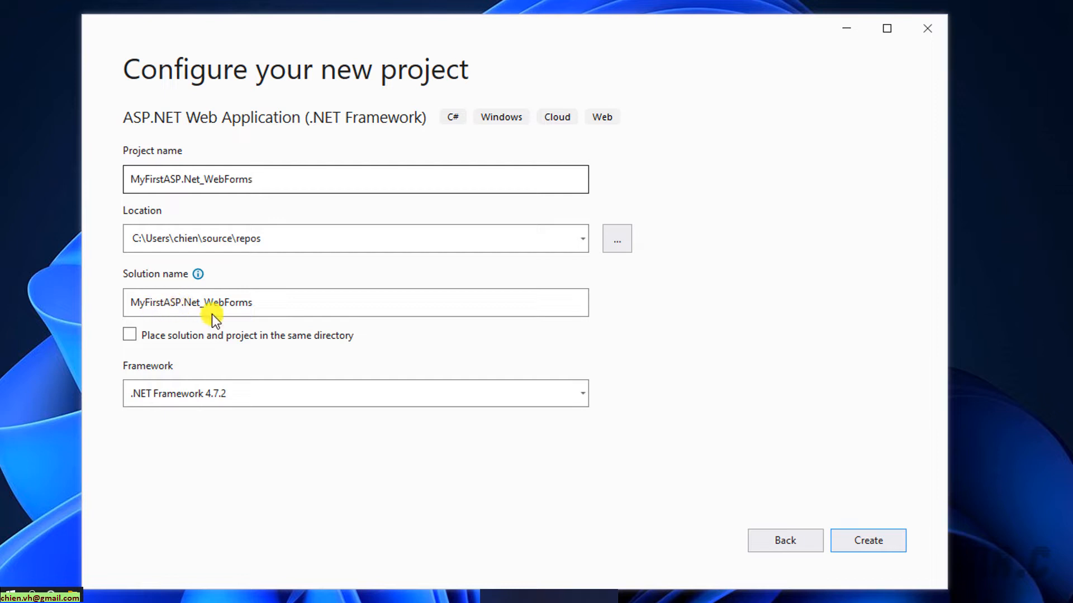
mouse_move(228, 363)
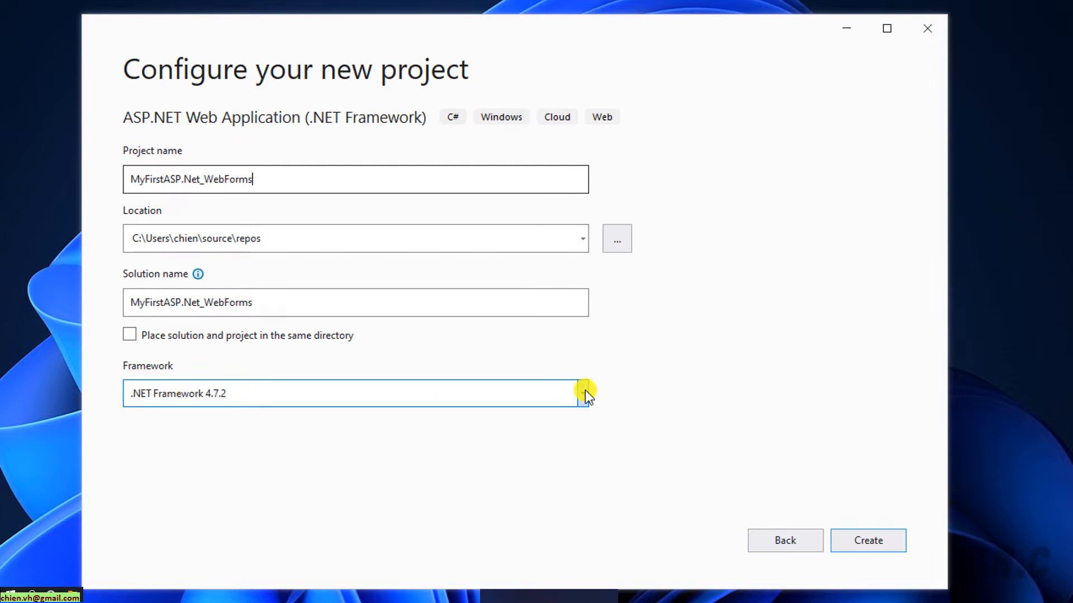
left_click(581, 393)
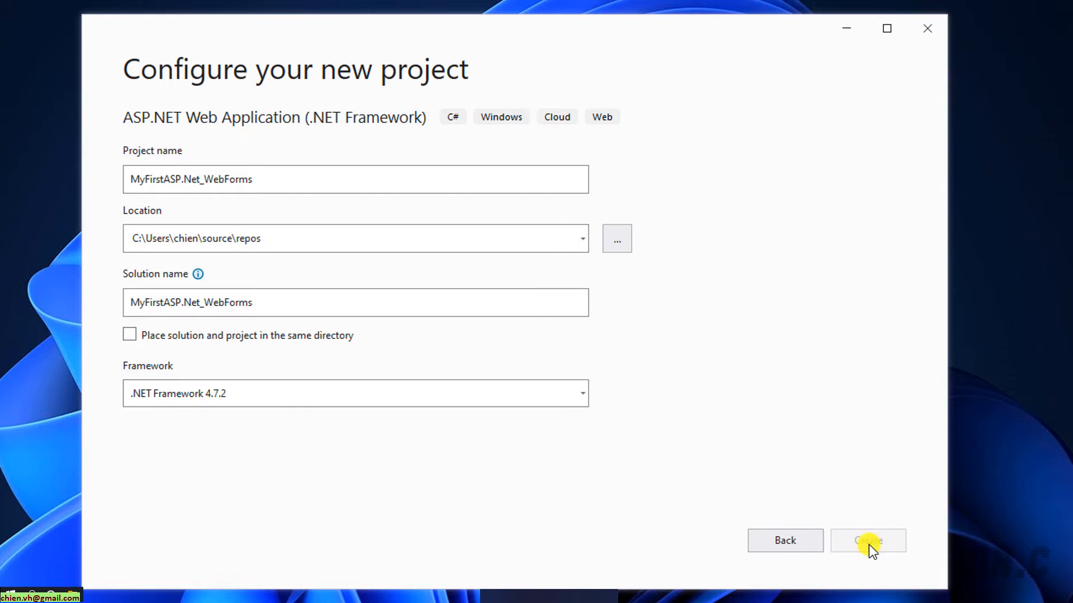
Step: Browse the Empty, Web API and MVC options, then choose Web Forms with HTTPS kept enabled
left_click(867, 541)
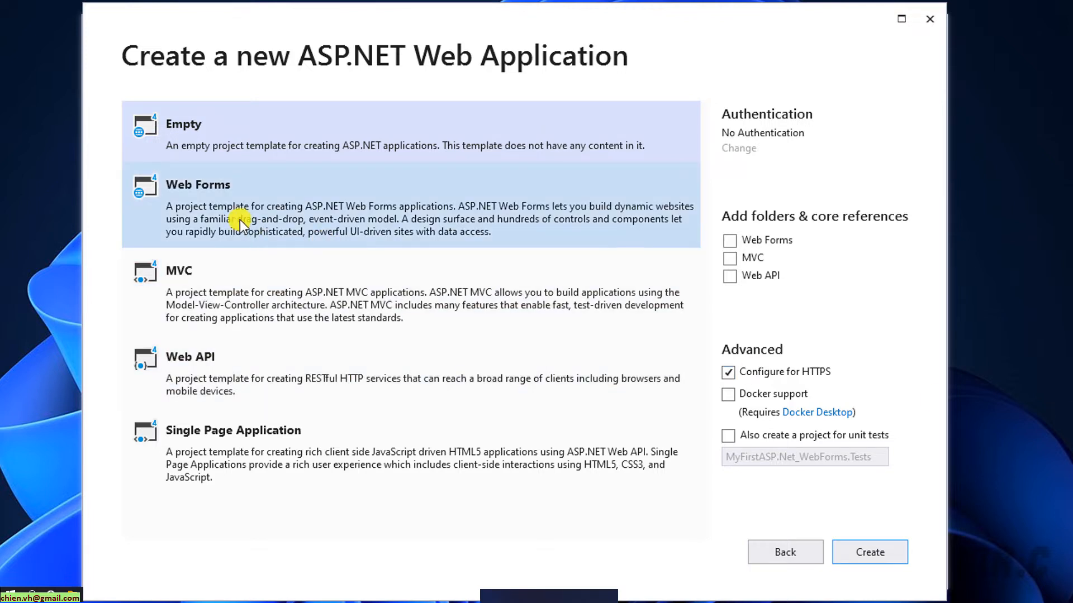
left_click(219, 366)
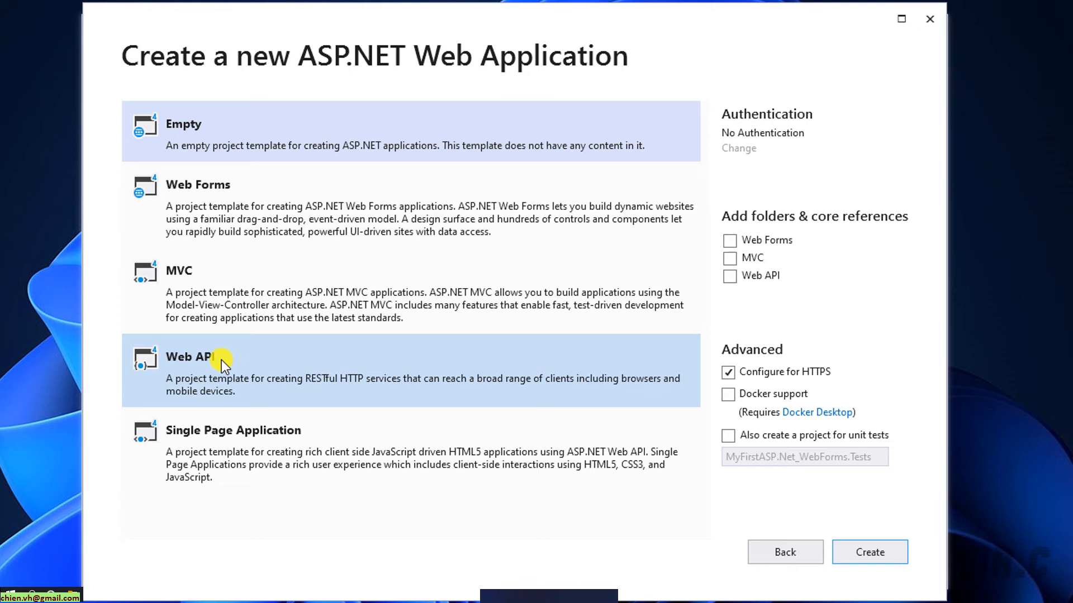
left_click(233, 448)
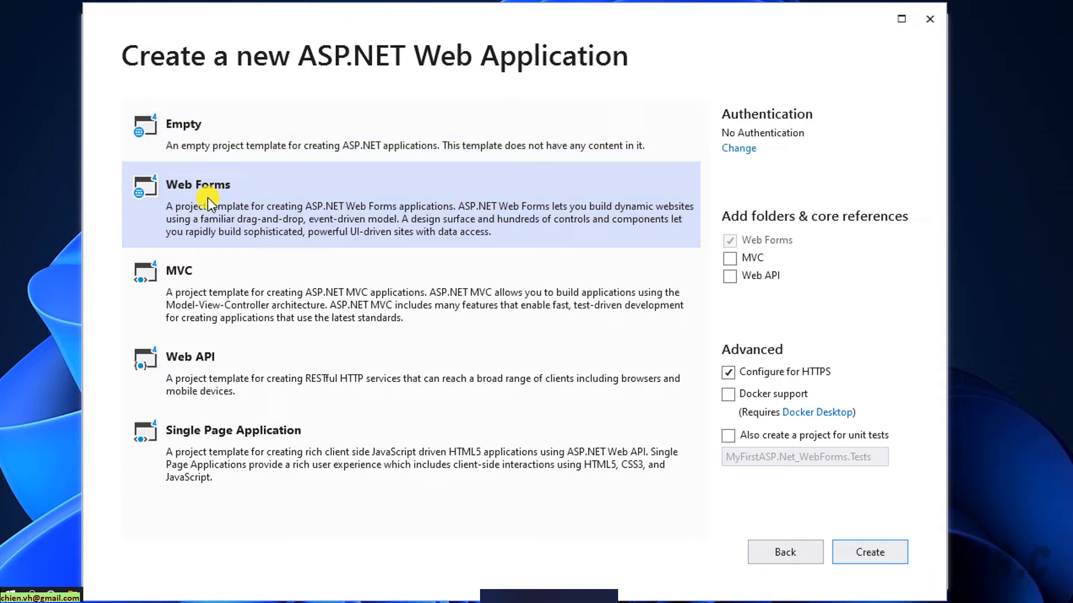
mouse_move(185, 202)
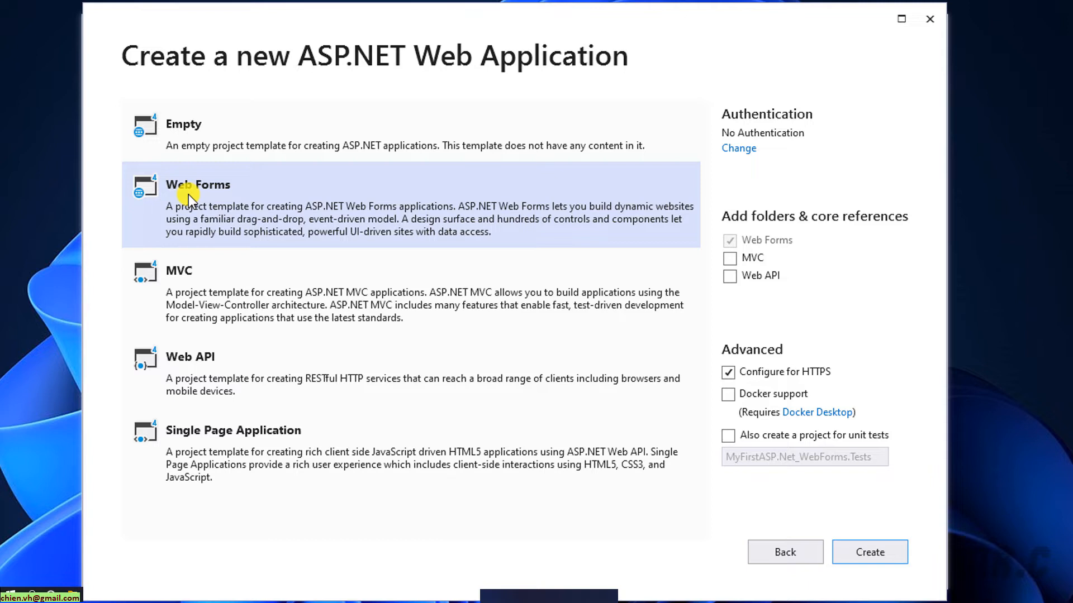
mouse_move(742, 203)
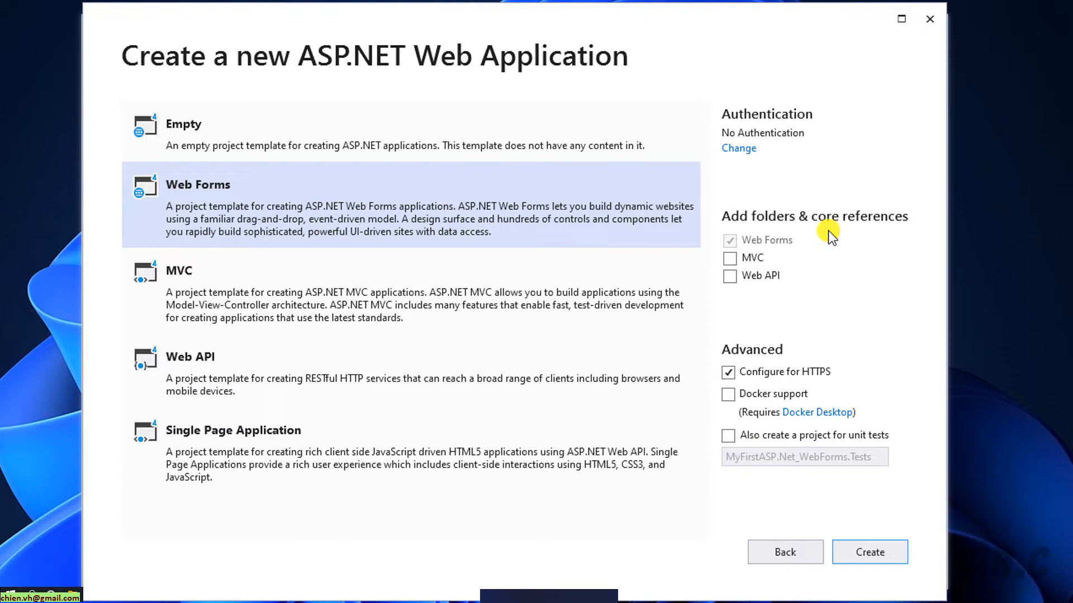
mouse_move(742, 254)
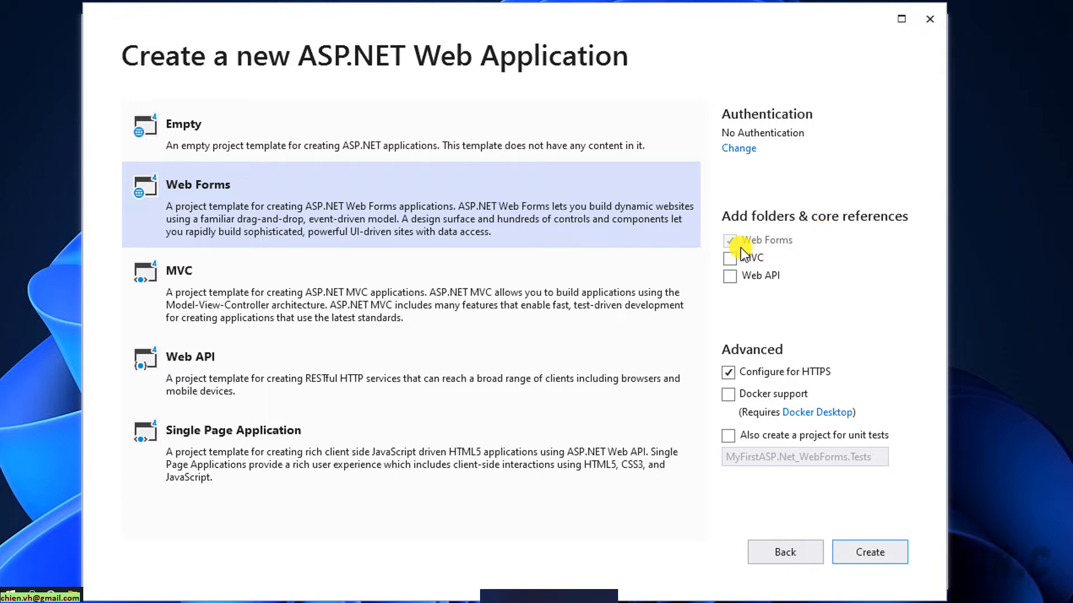
mouse_move(769, 254)
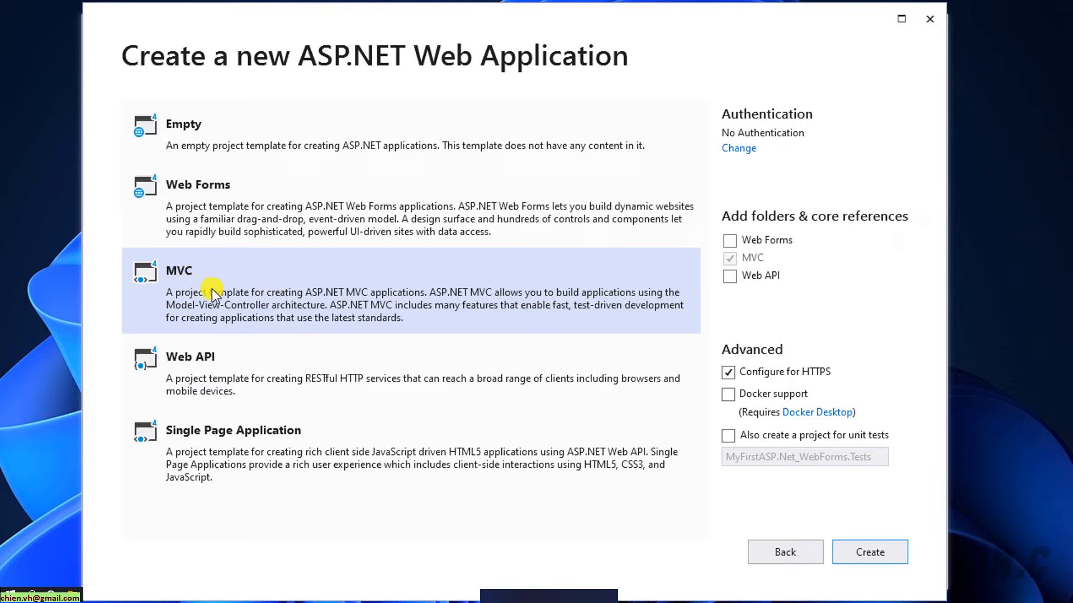
mouse_move(326, 314)
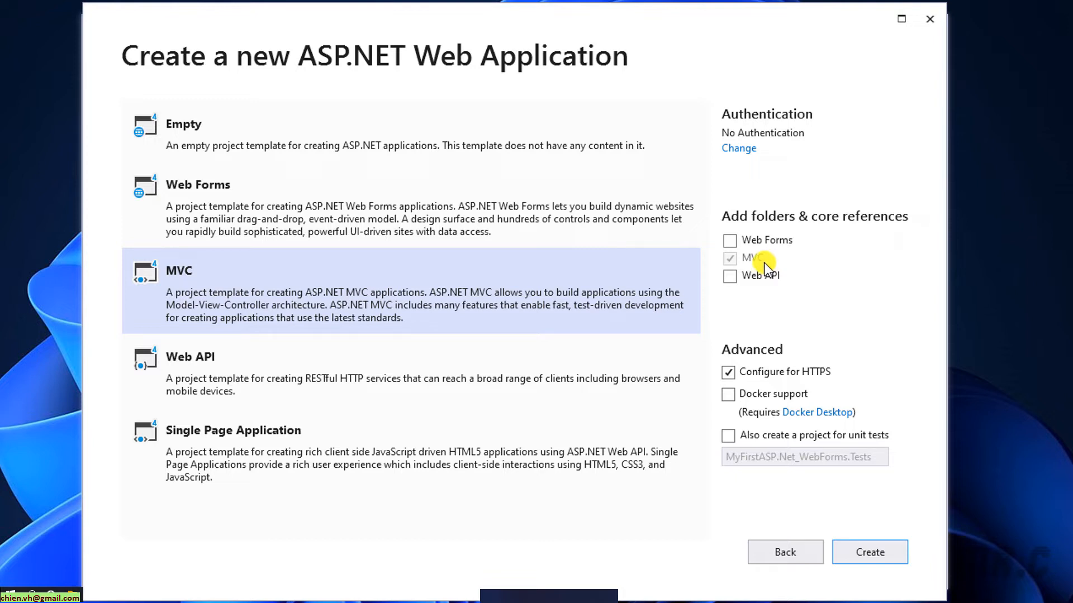
mouse_move(581, 244)
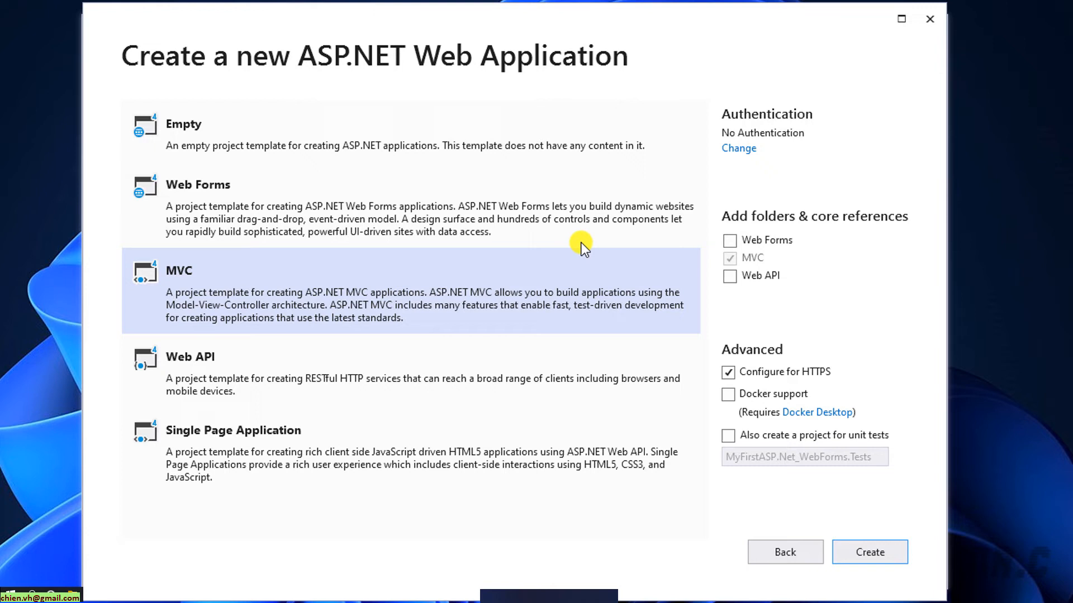
left_click(198, 184)
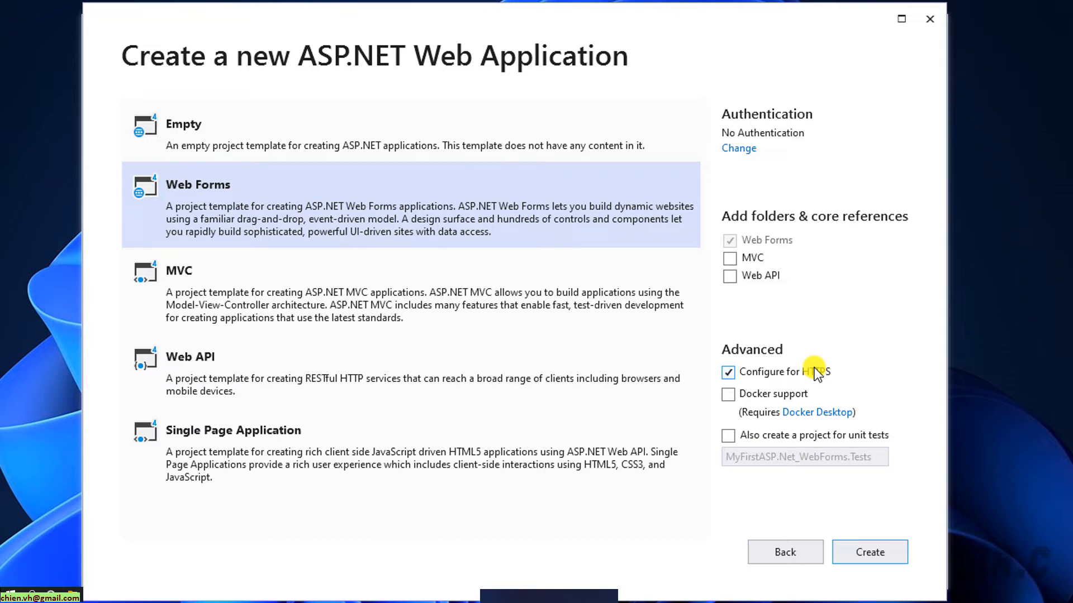
left_click(869, 552)
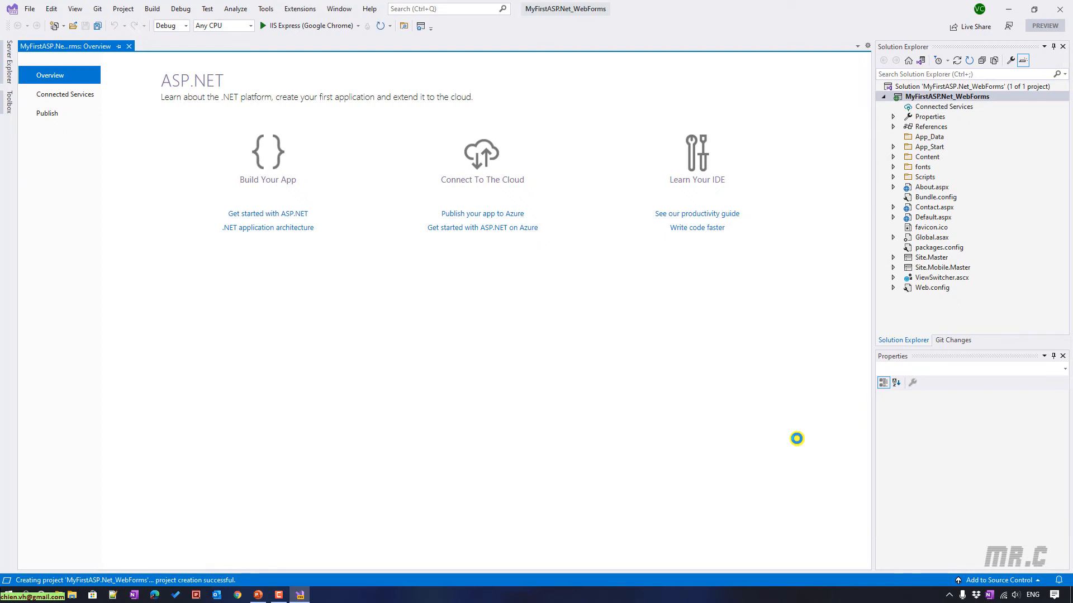
mouse_move(227, 162)
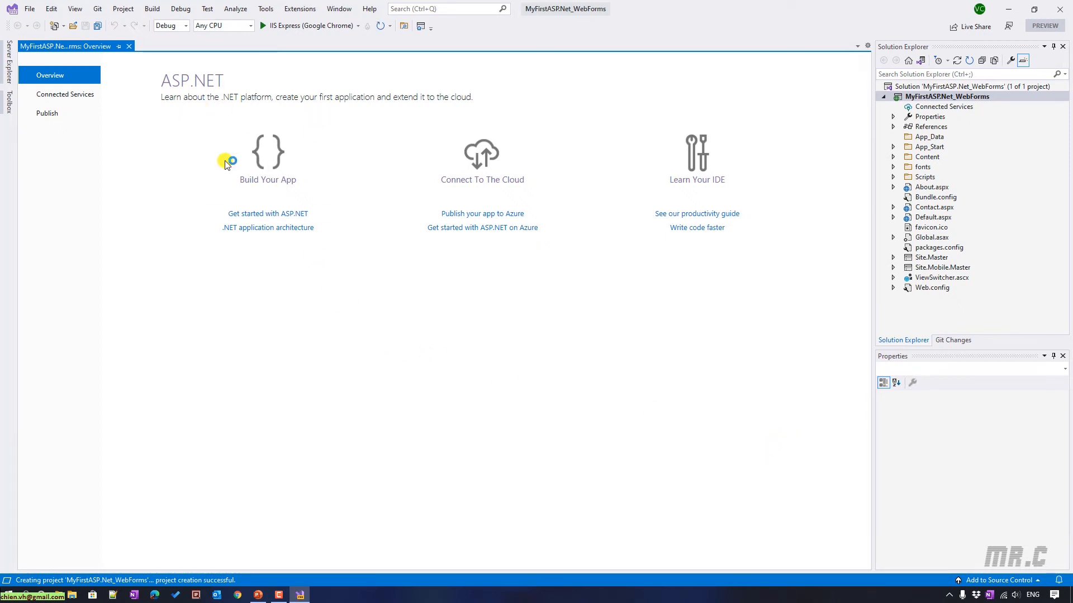
mouse_move(175, 159)
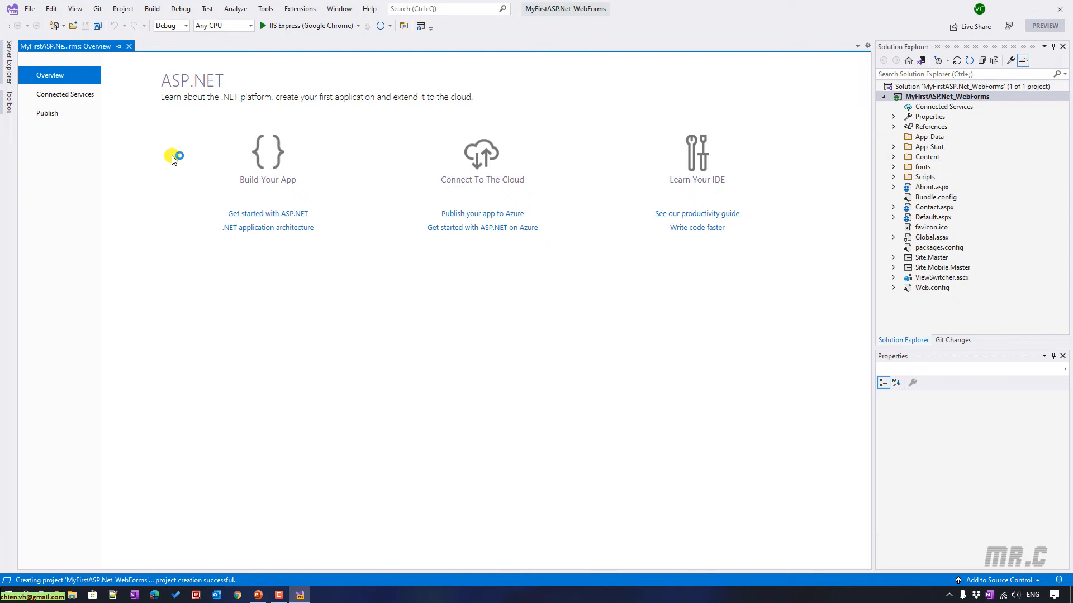
mouse_move(128, 47)
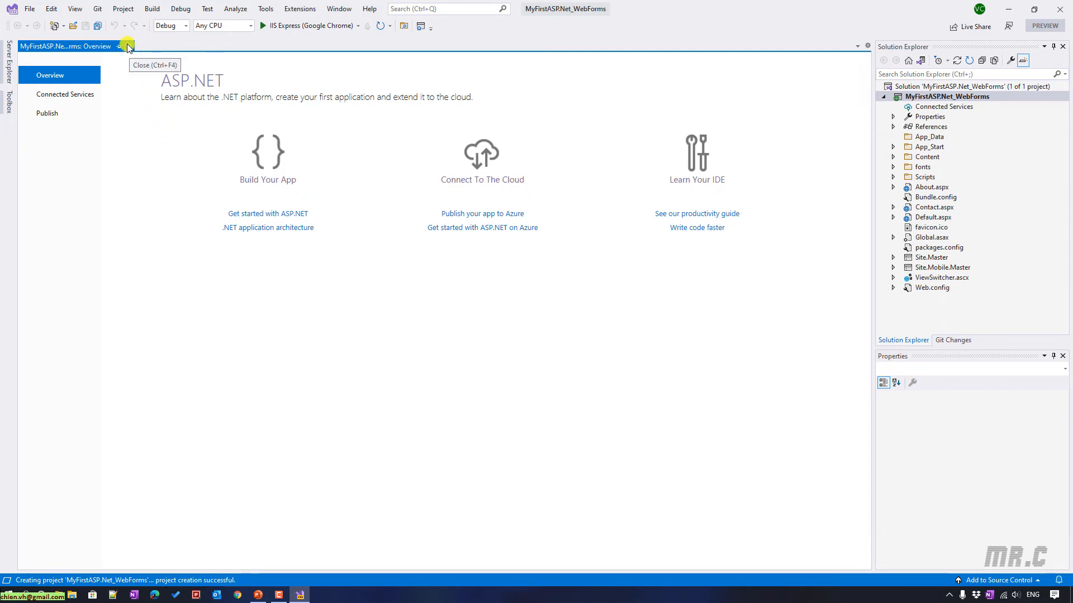
Step: Close the Overview page so Solution Explorer shows only the MyFirstASP.Net_WebForms files
left_click(127, 45)
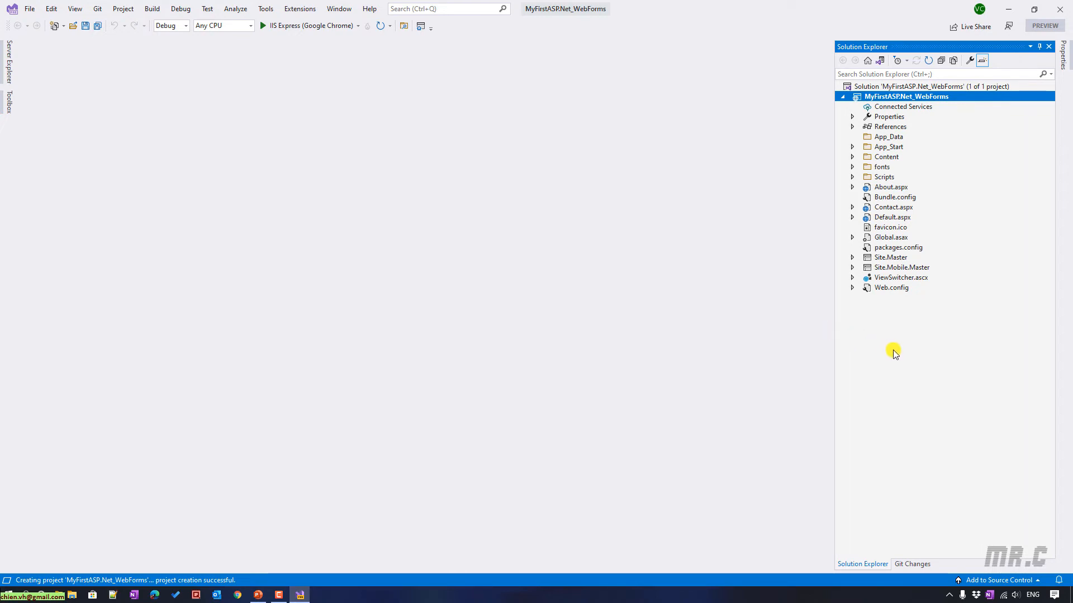
mouse_move(897, 355)
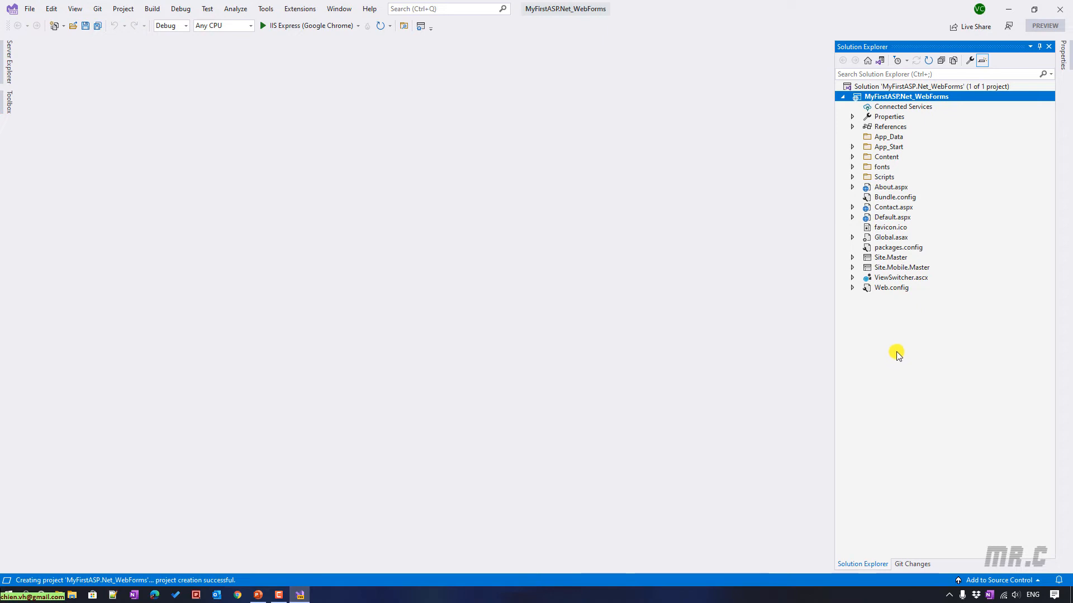
mouse_move(947, 142)
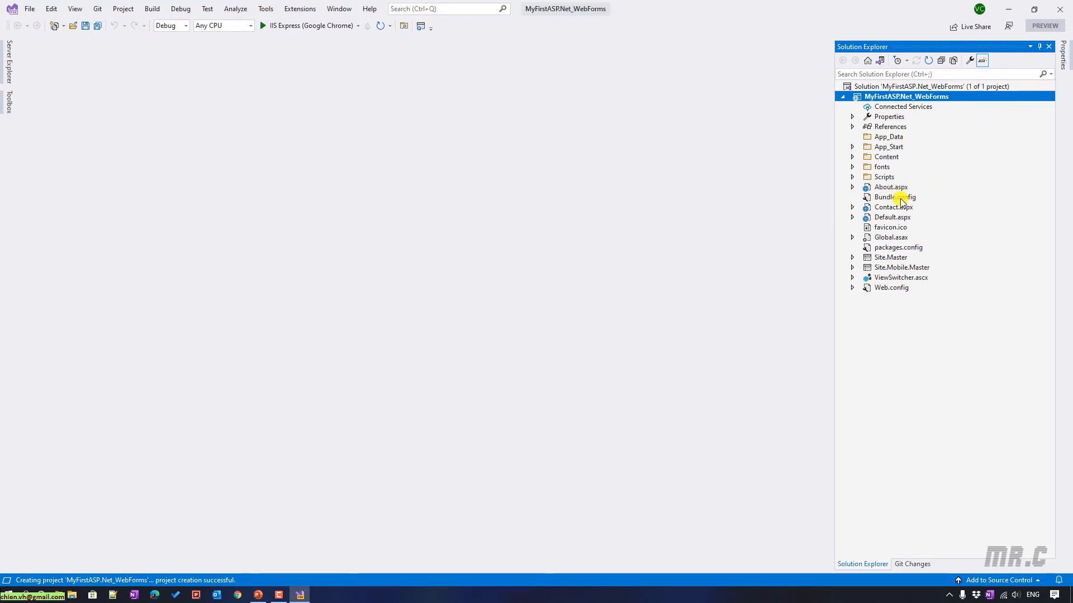
mouse_move(906, 219)
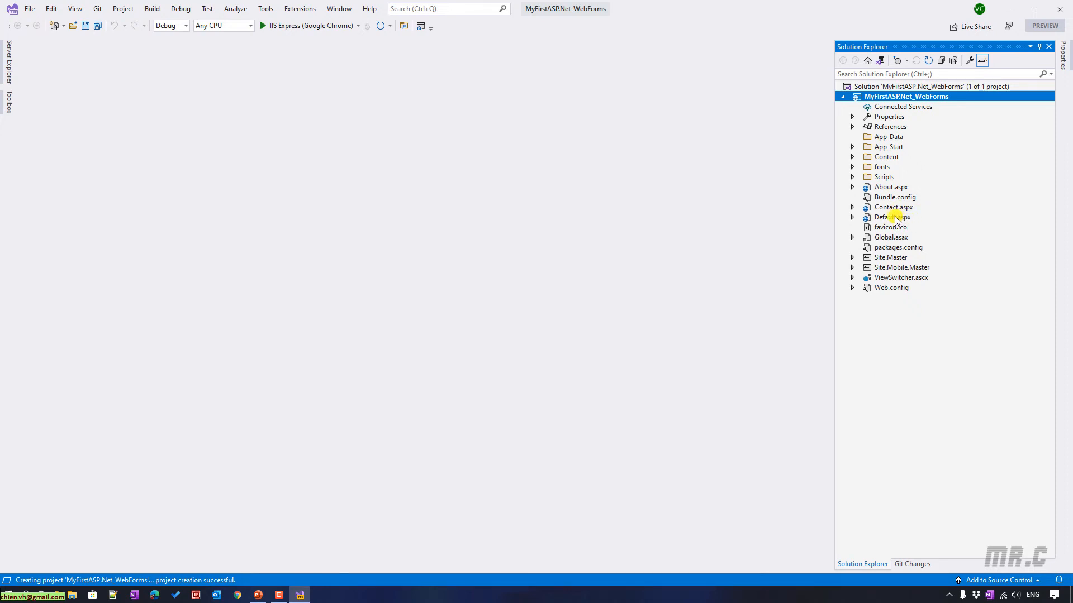
Step: Open Default.aspx, run with IIS Express in Chrome and trust the SSL certificate with 'Don't ask me again'
double_click(890, 217)
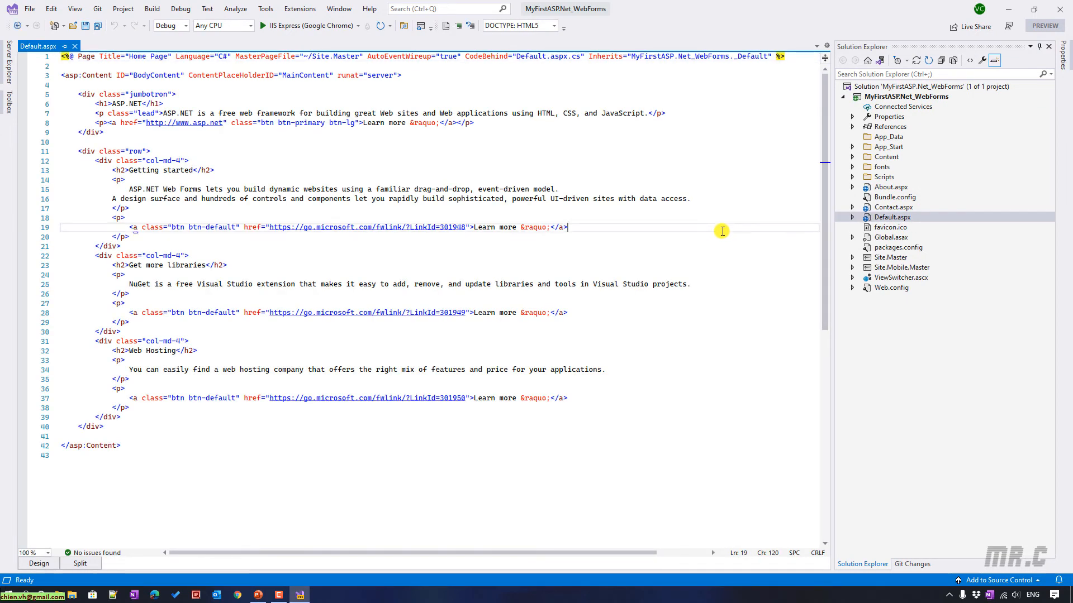
mouse_move(739, 292)
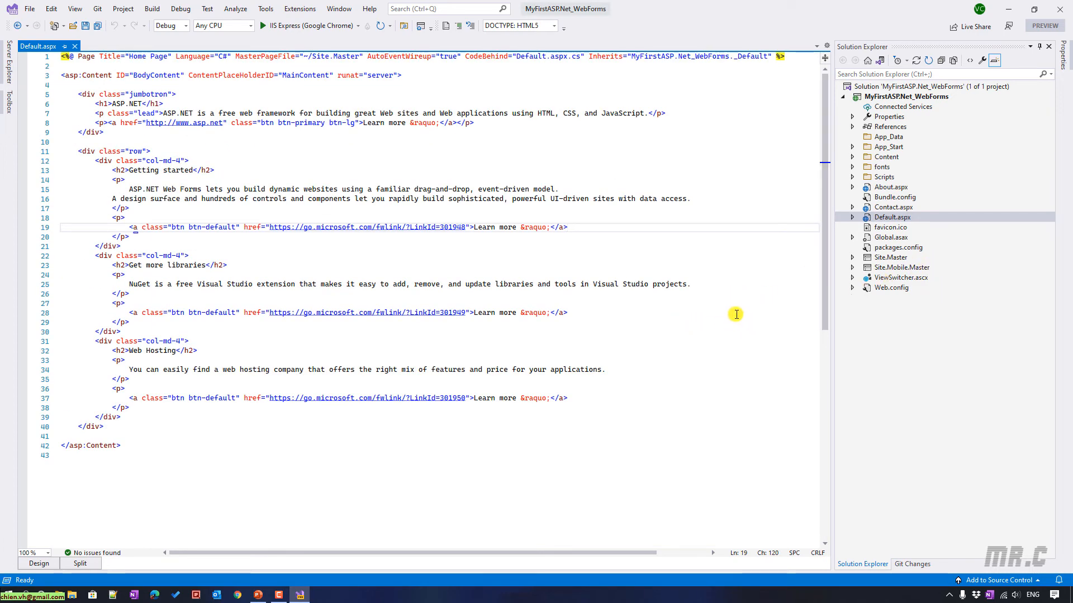
mouse_move(536, 182)
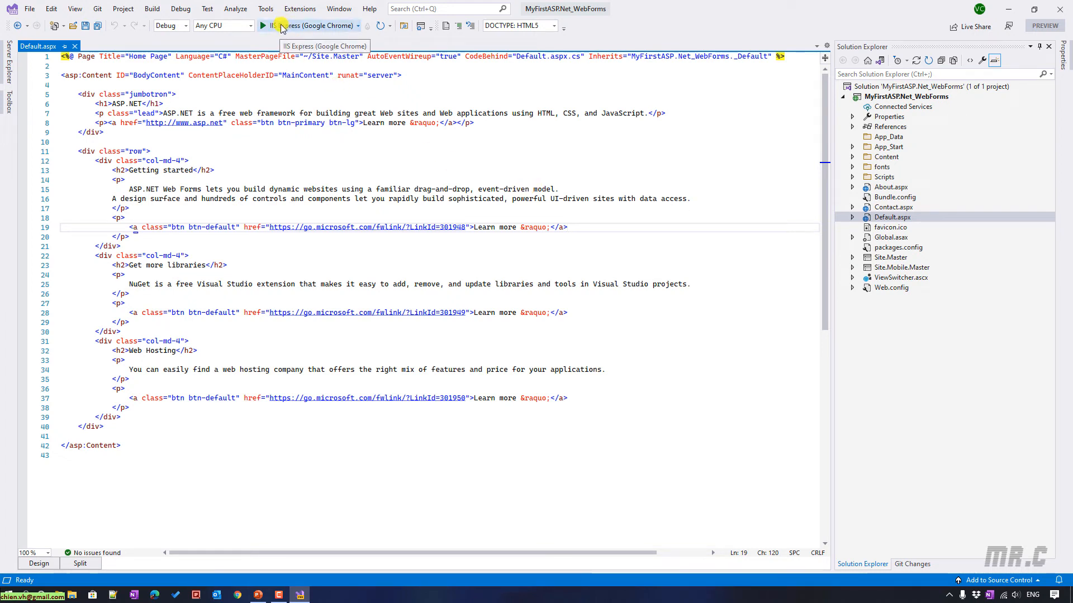
left_click(263, 26)
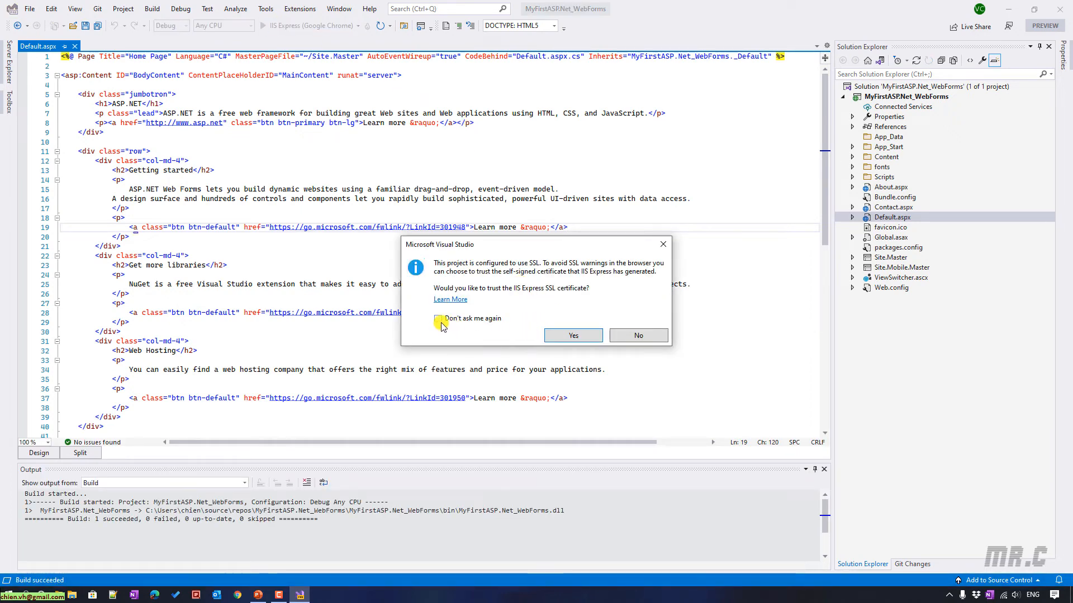
left_click(438, 319)
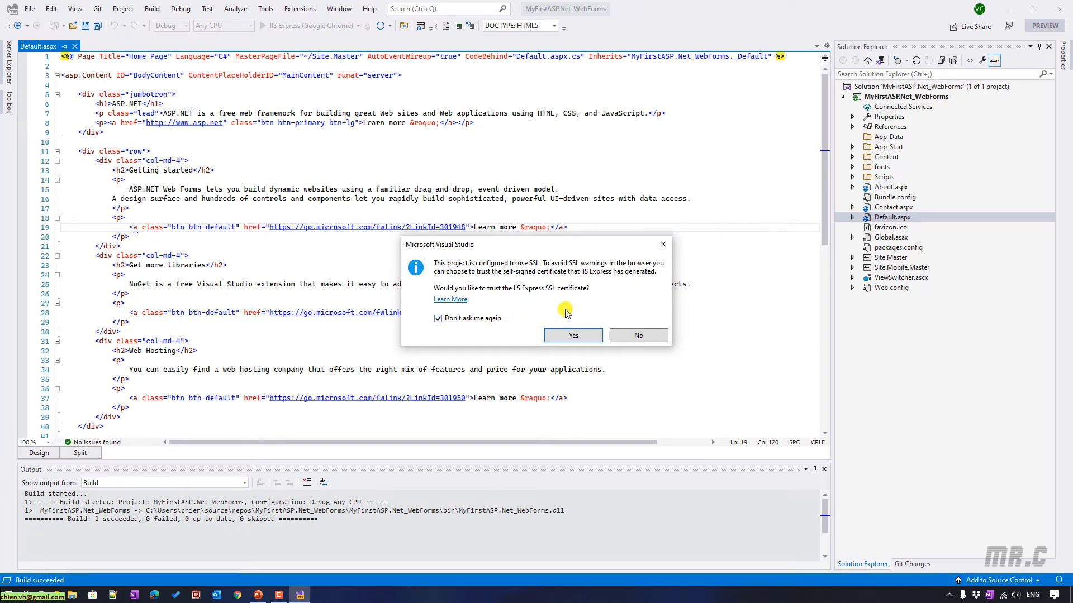
left_click(572, 336)
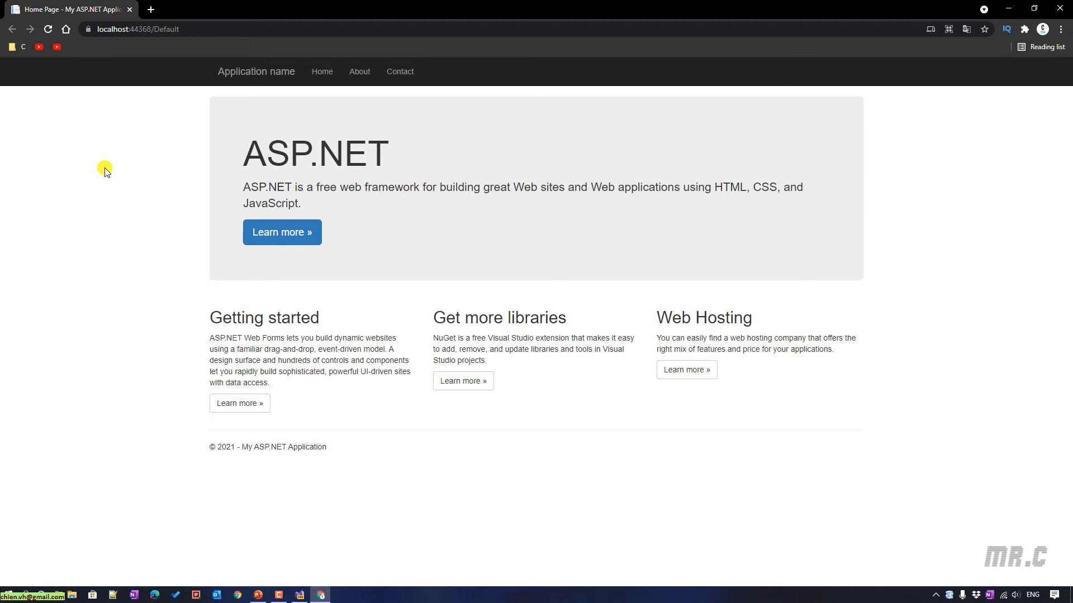
mouse_move(107, 176)
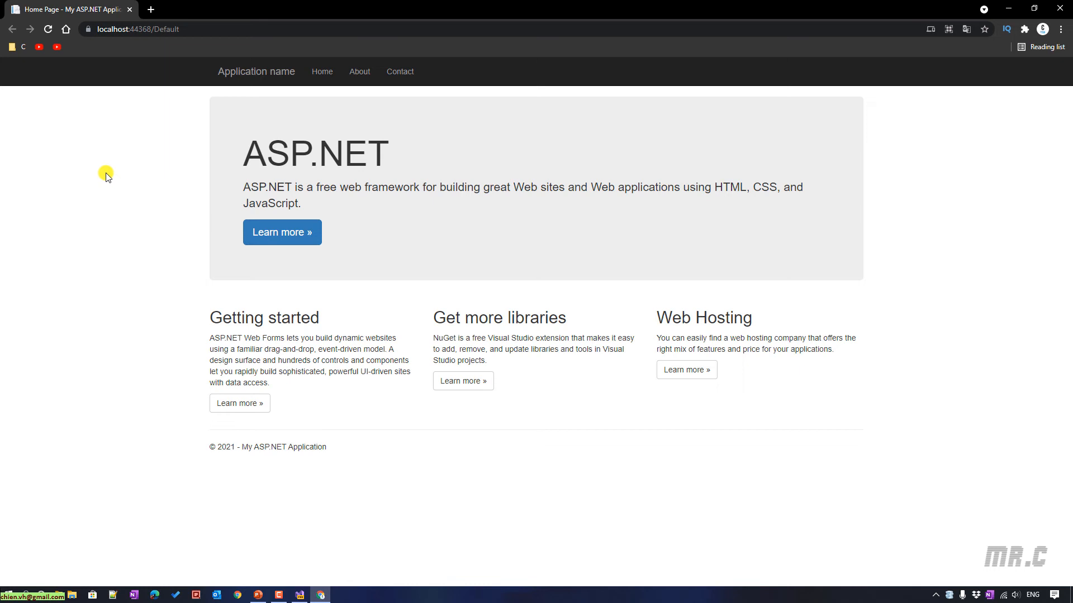
mouse_move(122, 69)
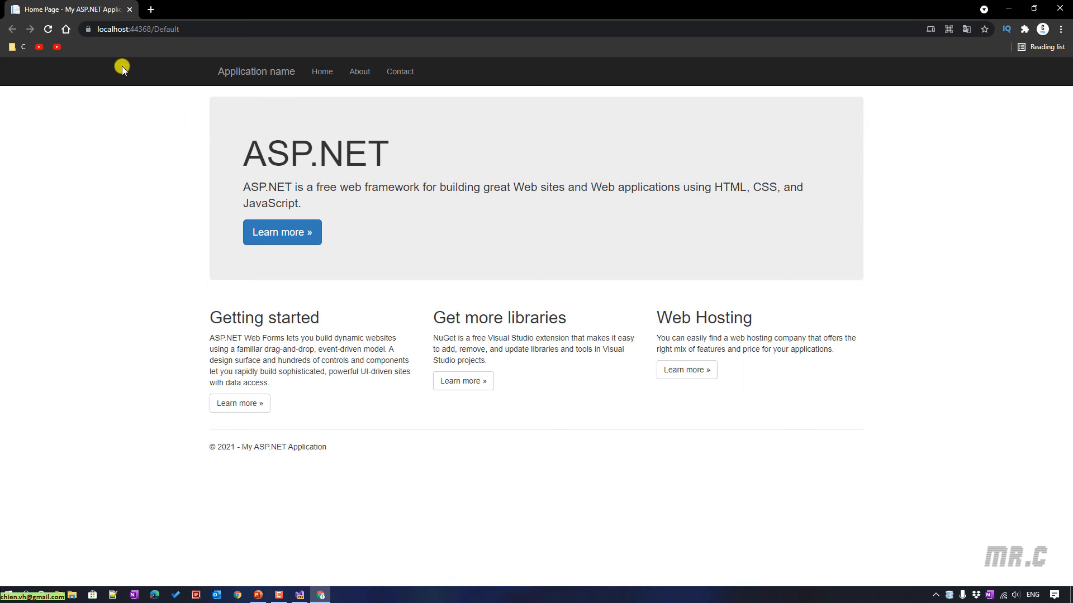
mouse_move(488, 69)
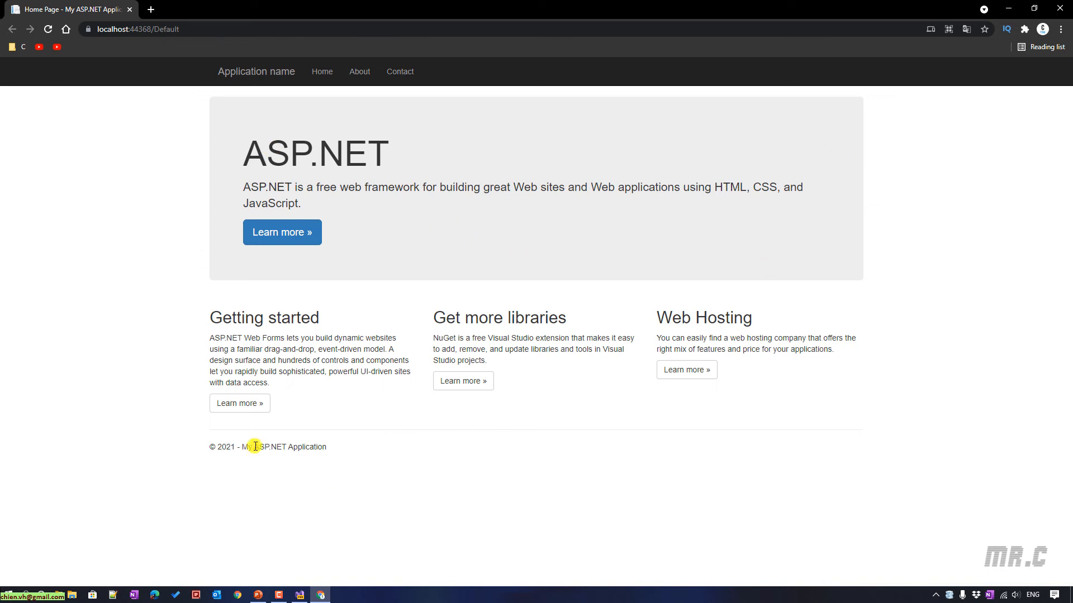
left_click_drag(254, 447, 345, 441)
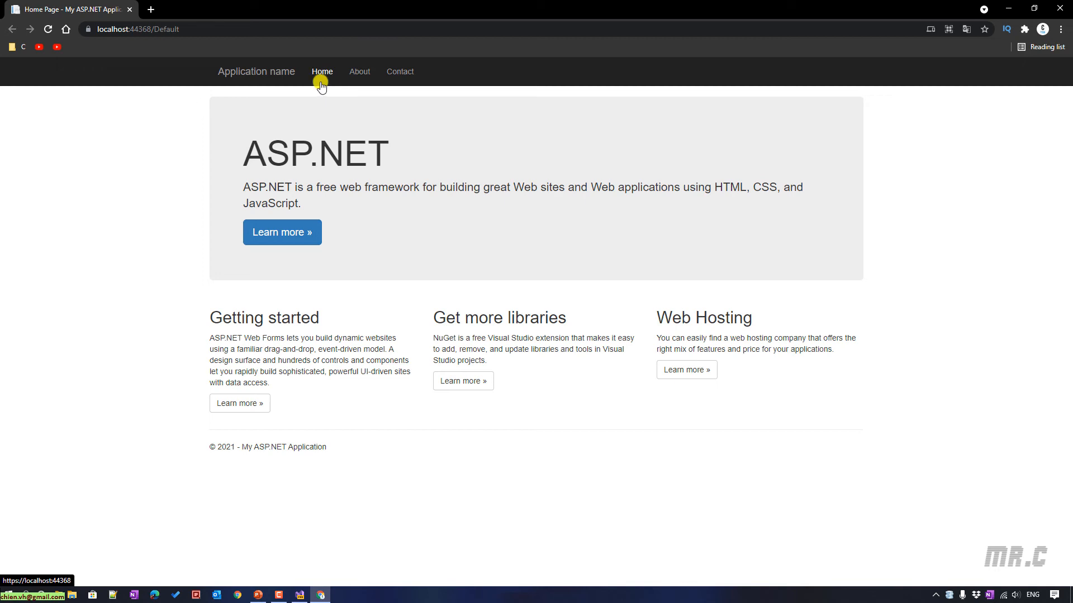
left_click(359, 71)
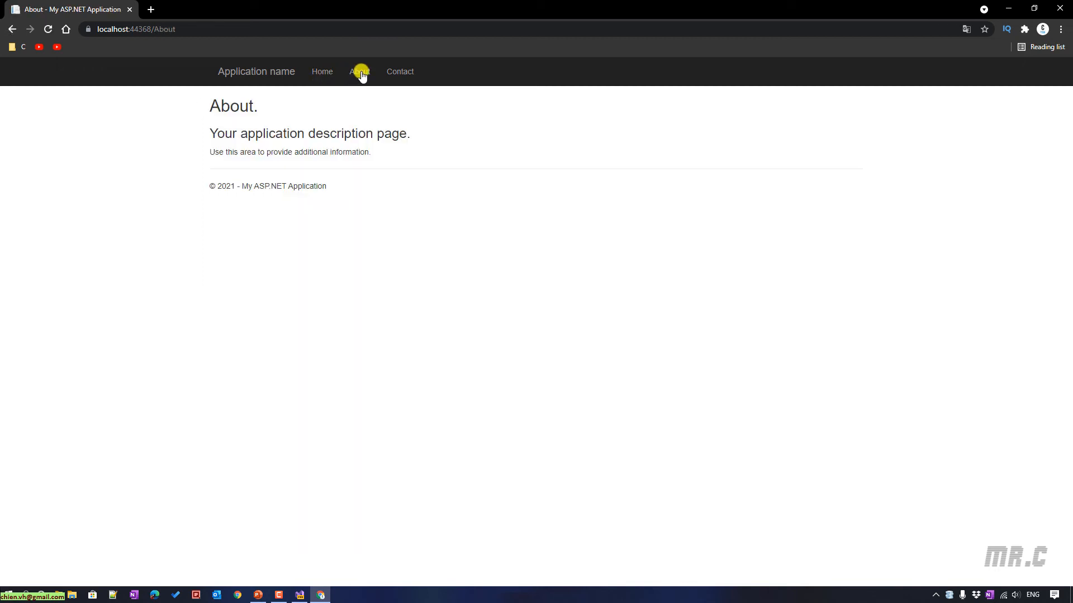
mouse_move(211, 117)
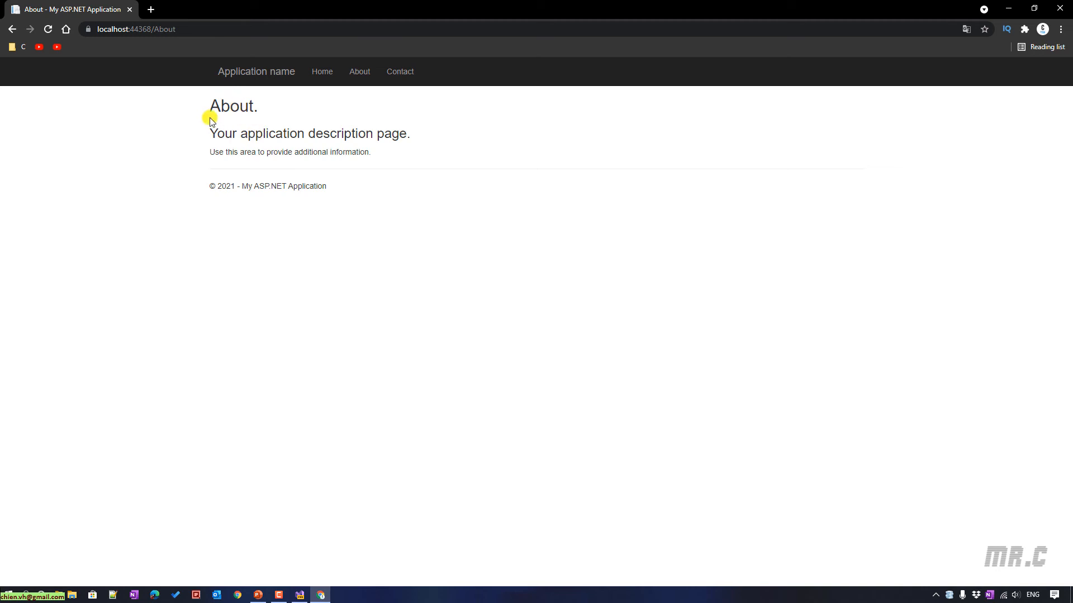
mouse_move(400, 72)
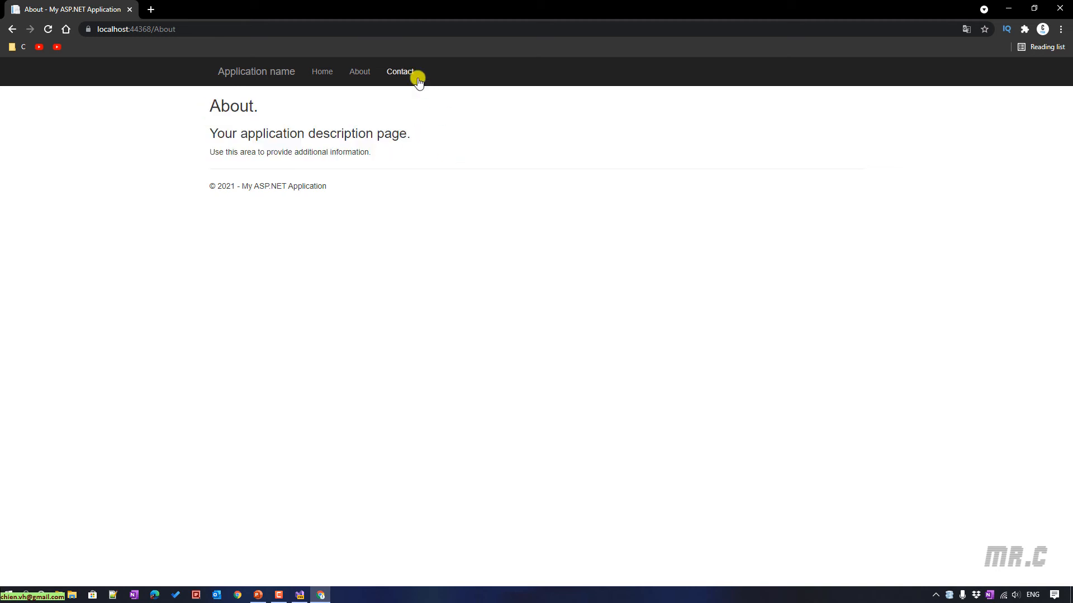
left_click(400, 72)
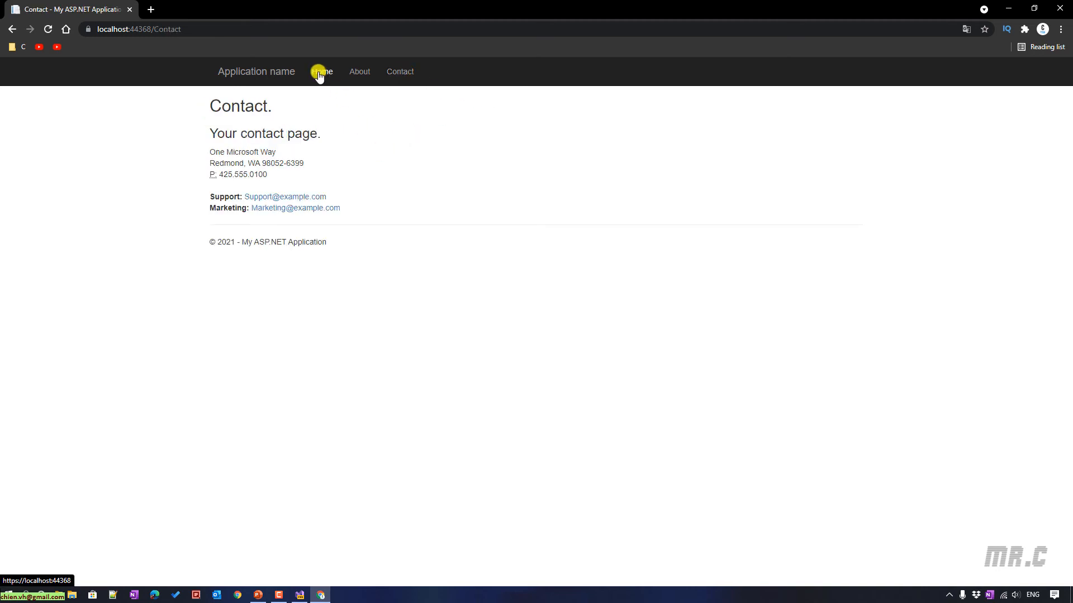
left_click(322, 72)
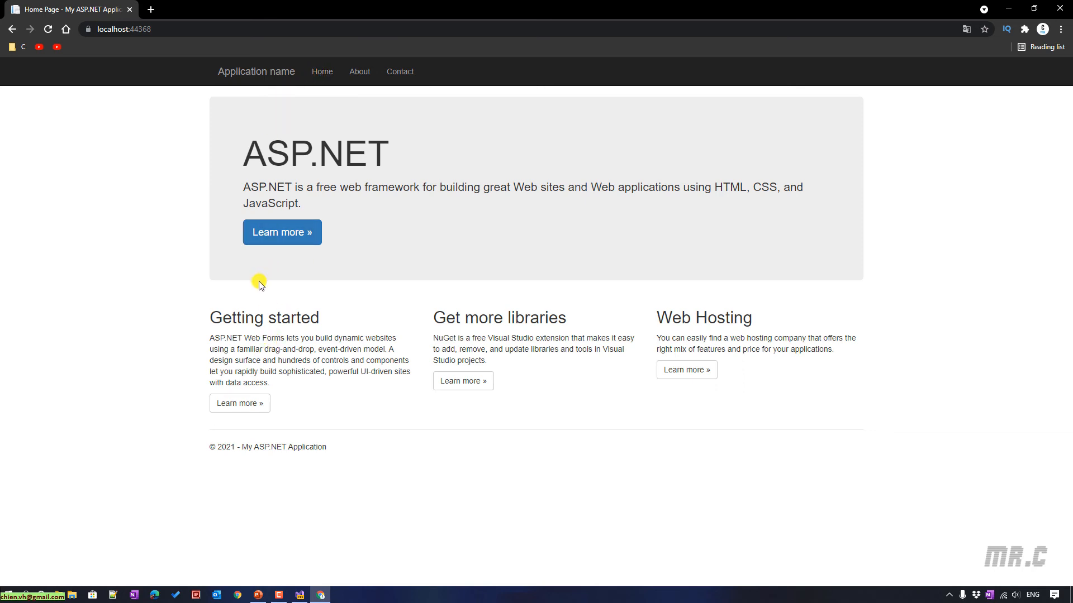
mouse_move(253, 139)
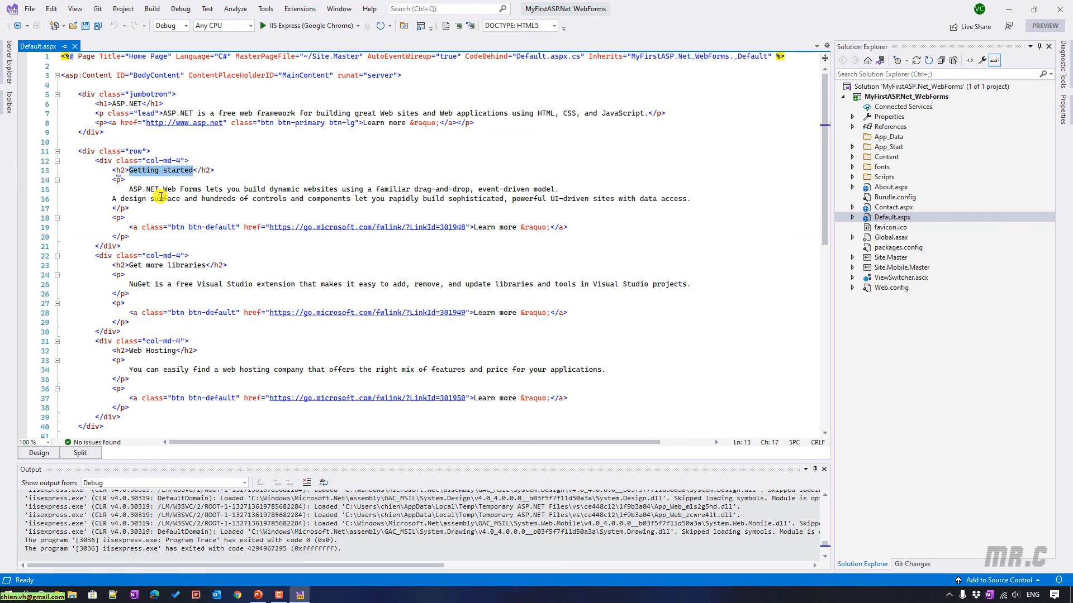
Step: Set the h2 heading to 'HELLO MESSAGE FROM CHIENVH!', save Default.aspx and rerun the site
type("HELLO MESS</h2>")
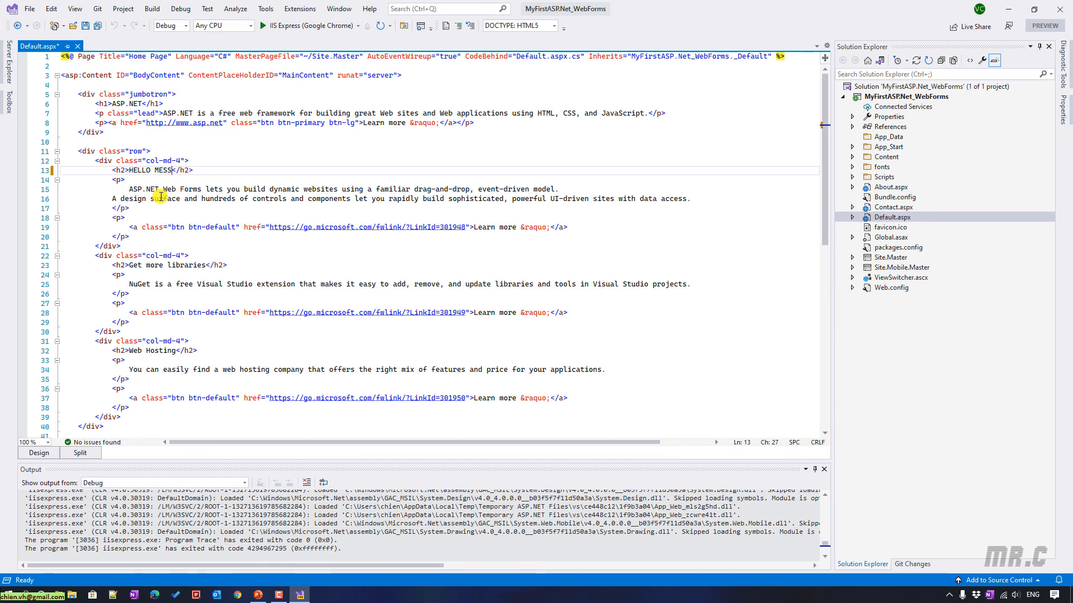
type("AGE FROM CHIENVH")
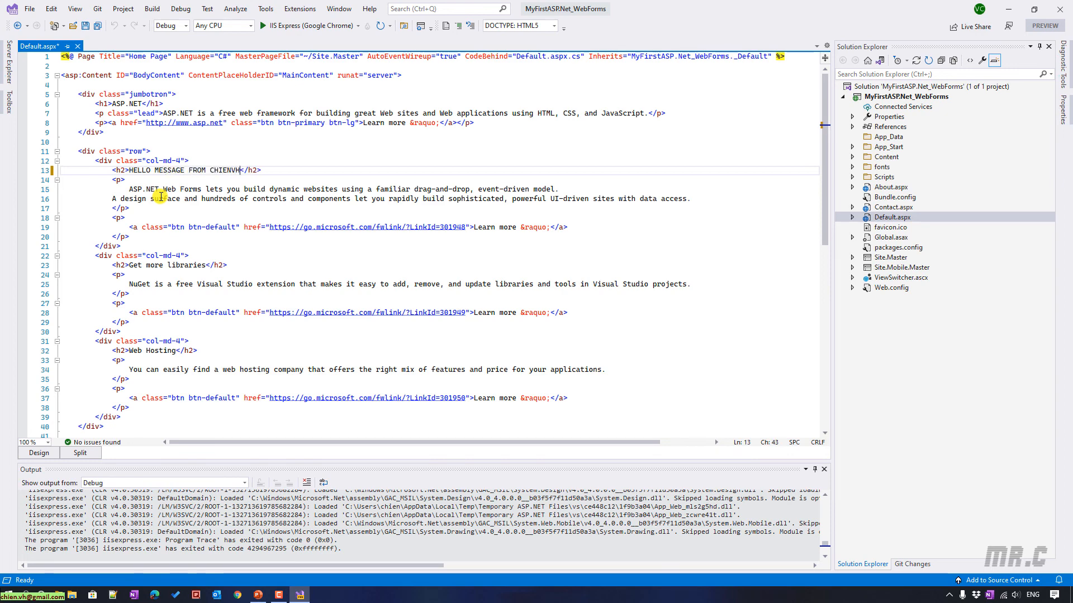
type("!")
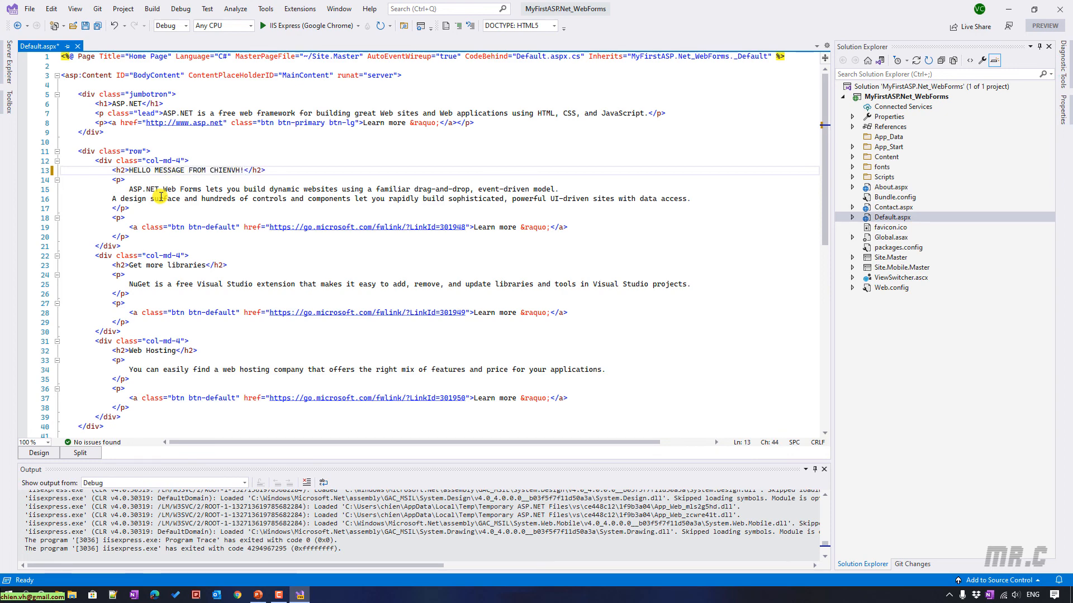
key("ctrl+s")
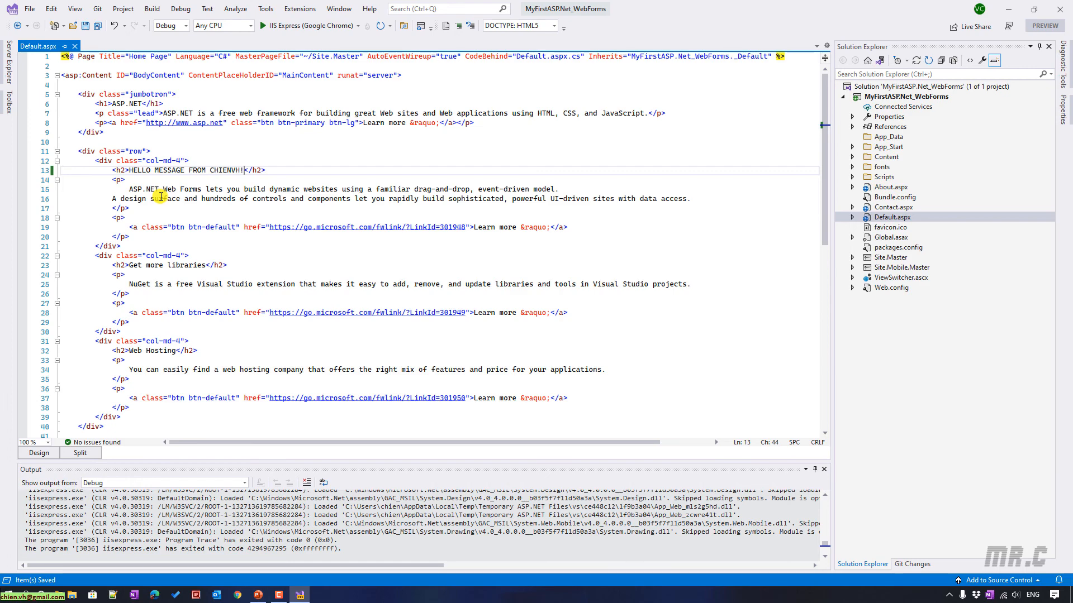
left_click(262, 26)
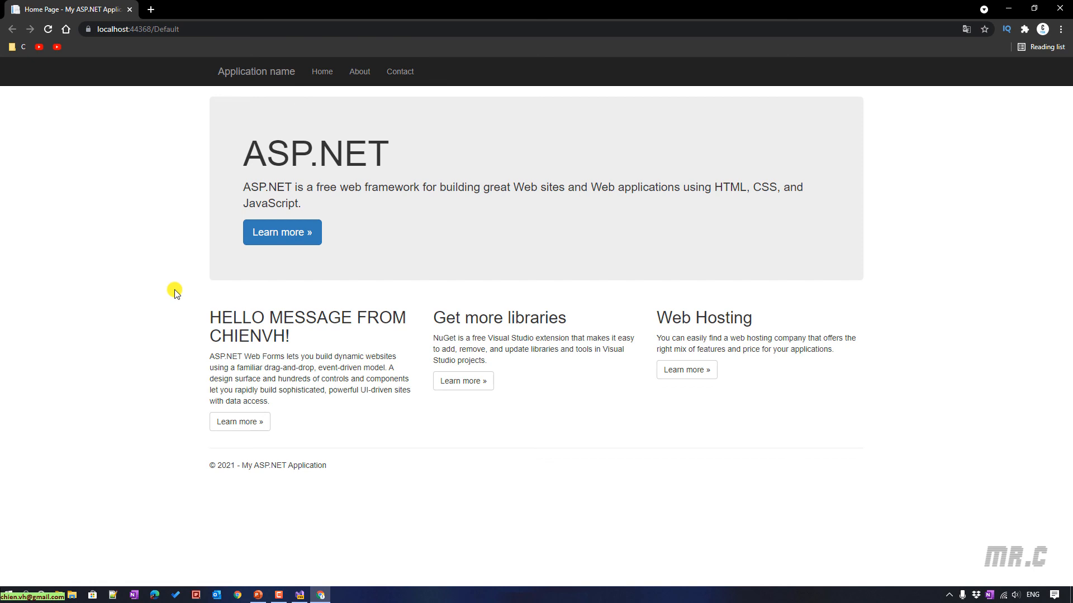
Step: Highlight the new hello heading on the reloaded localhost Default page in Chrome
left_click_drag(245, 317, 287, 356)
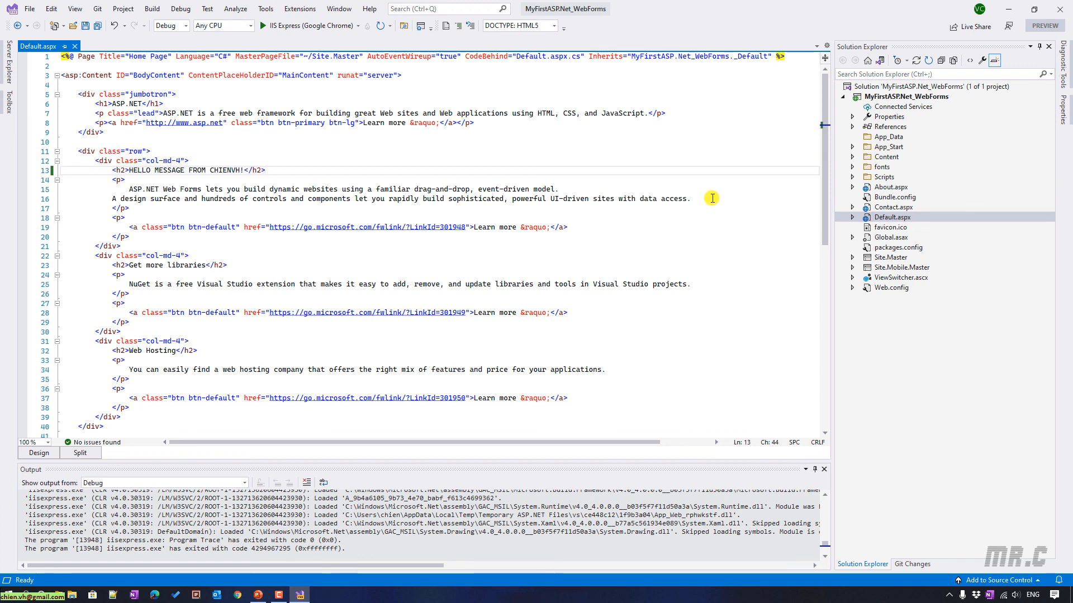
mouse_move(700, 198)
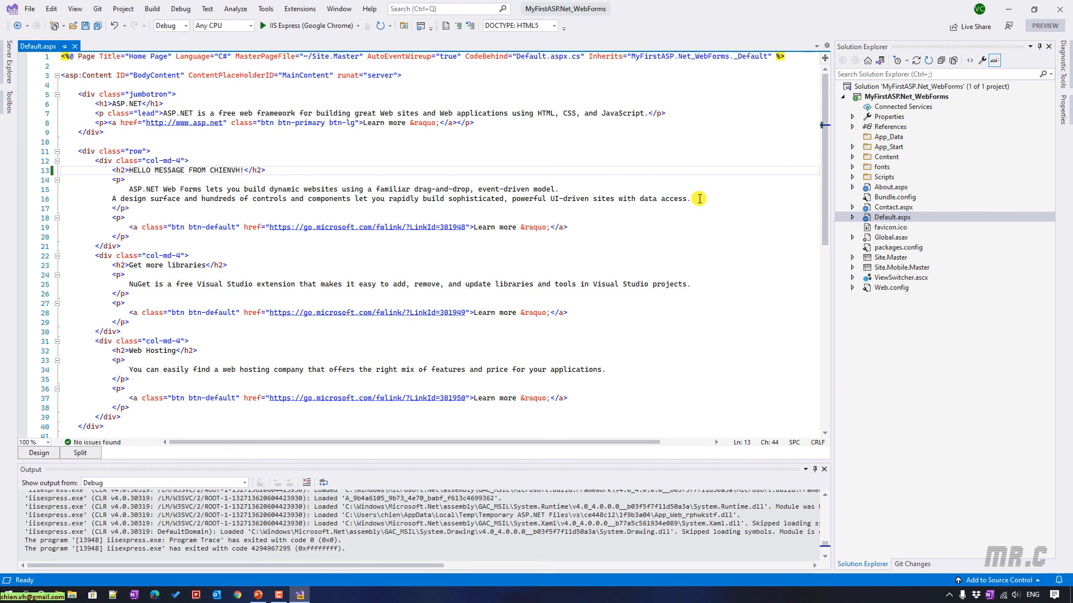
mouse_move(995, 190)
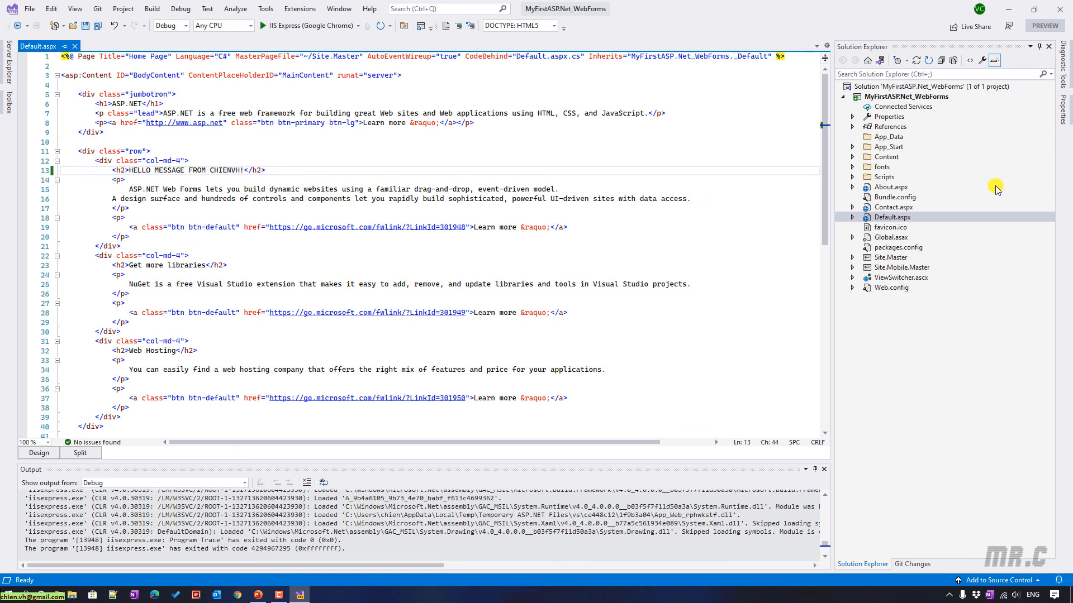